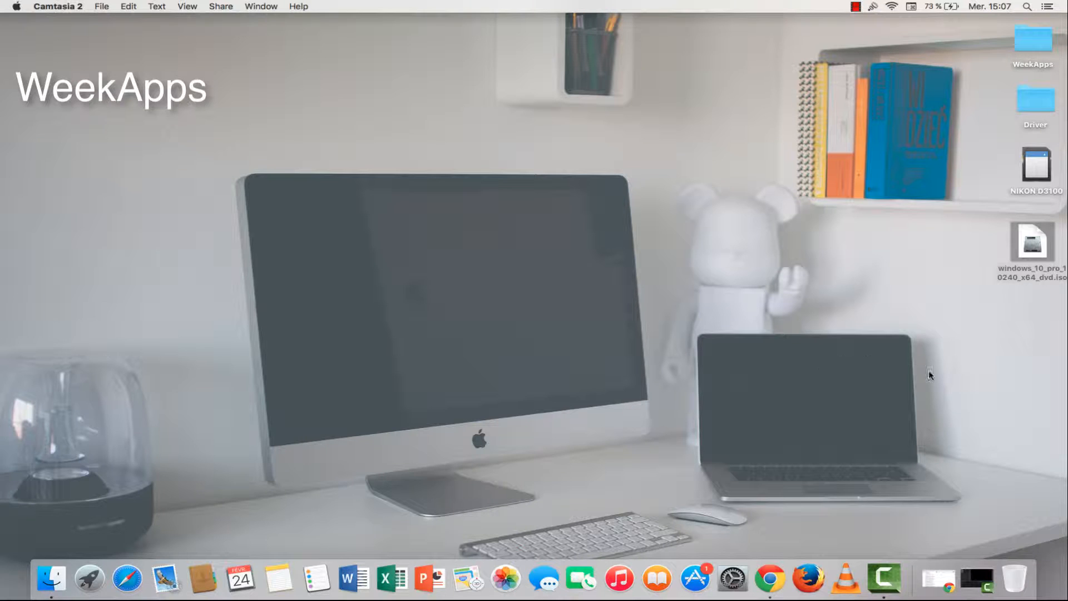
Launch Chrome from the Dock to search Google for "download windows 10".
{"action": "left_click", "coordinate": [1033, 243]}
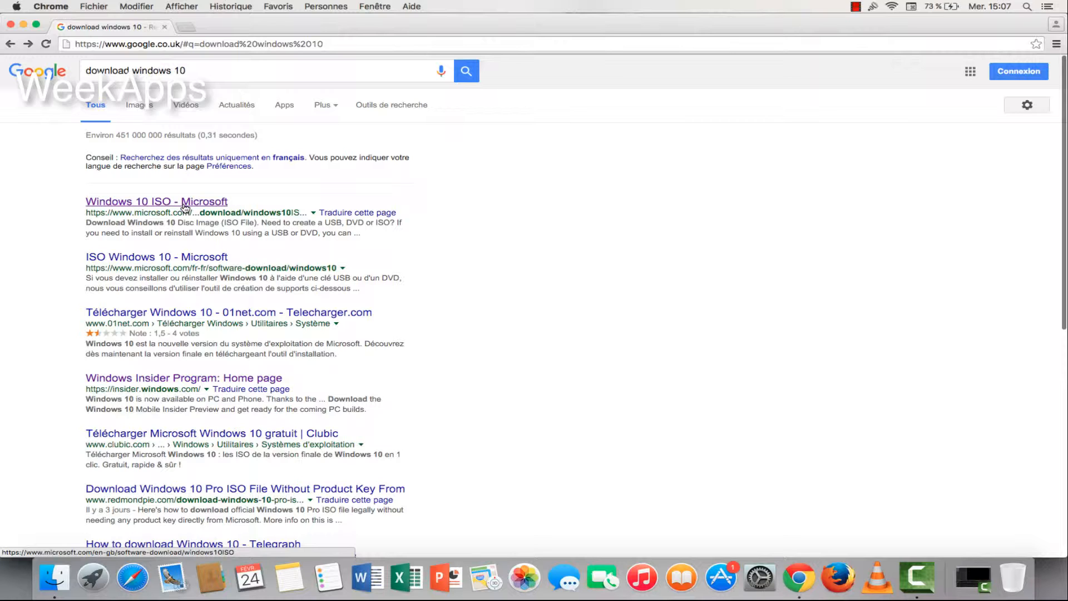
Open the "Windows 10 ISO - Microsoft" search result.
{"action": "left_click", "coordinate": [157, 201]}
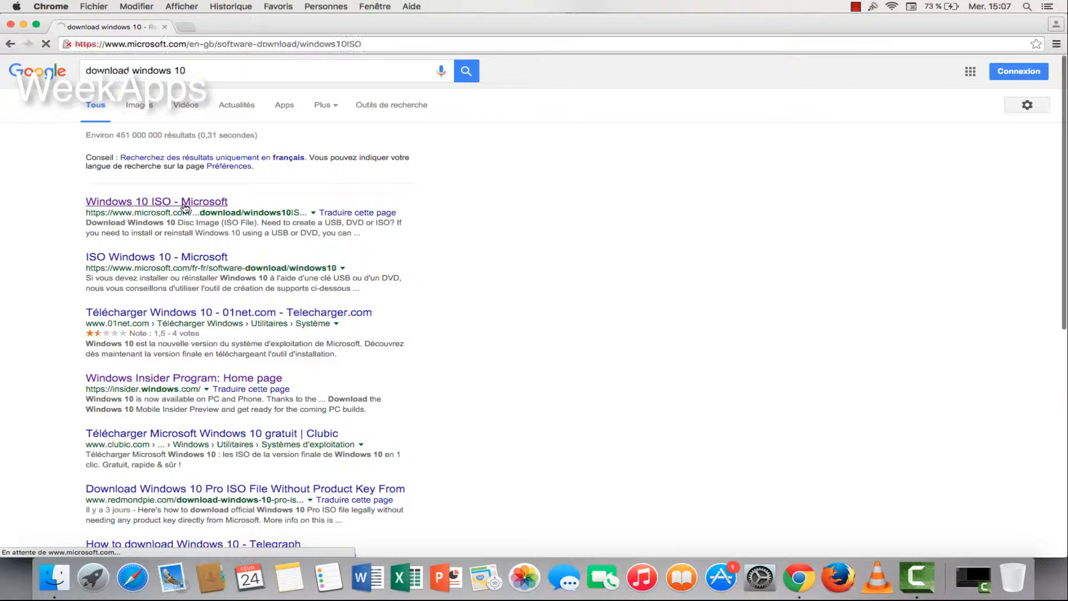
{"action": "left_click", "coordinate": [157, 201]}
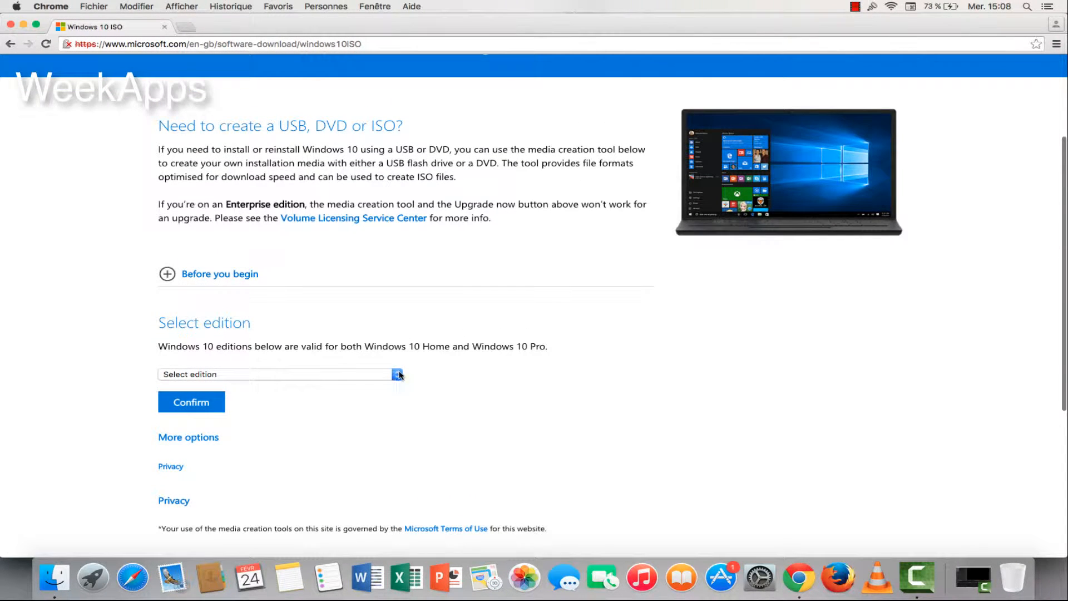
Select the Windows 10 edition and English International language on the download page.
{"action": "left_click", "coordinate": [277, 374]}
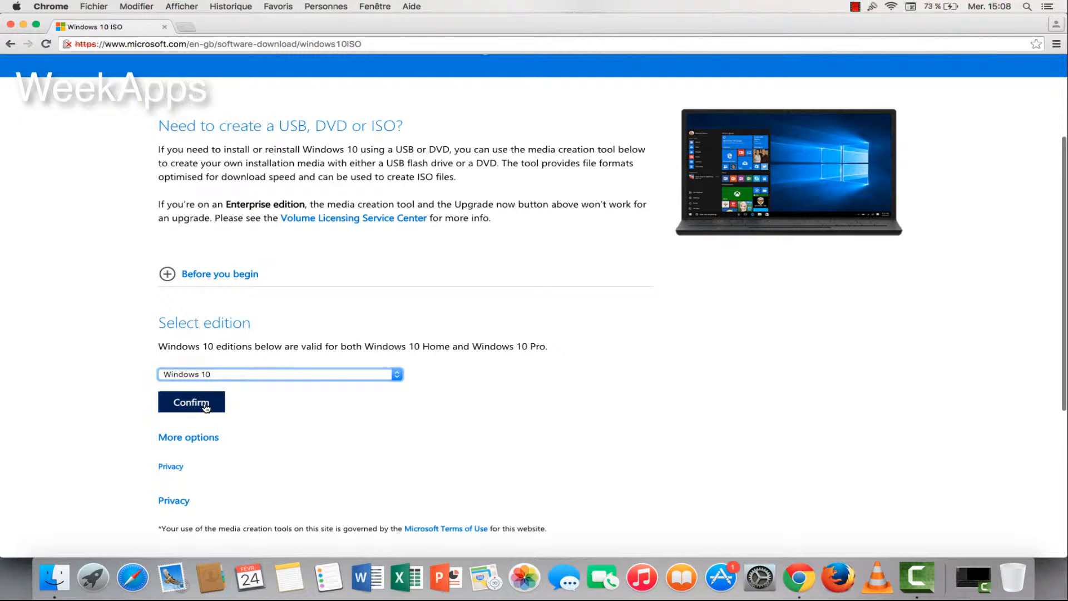
{"action": "left_click", "coordinate": [192, 402]}
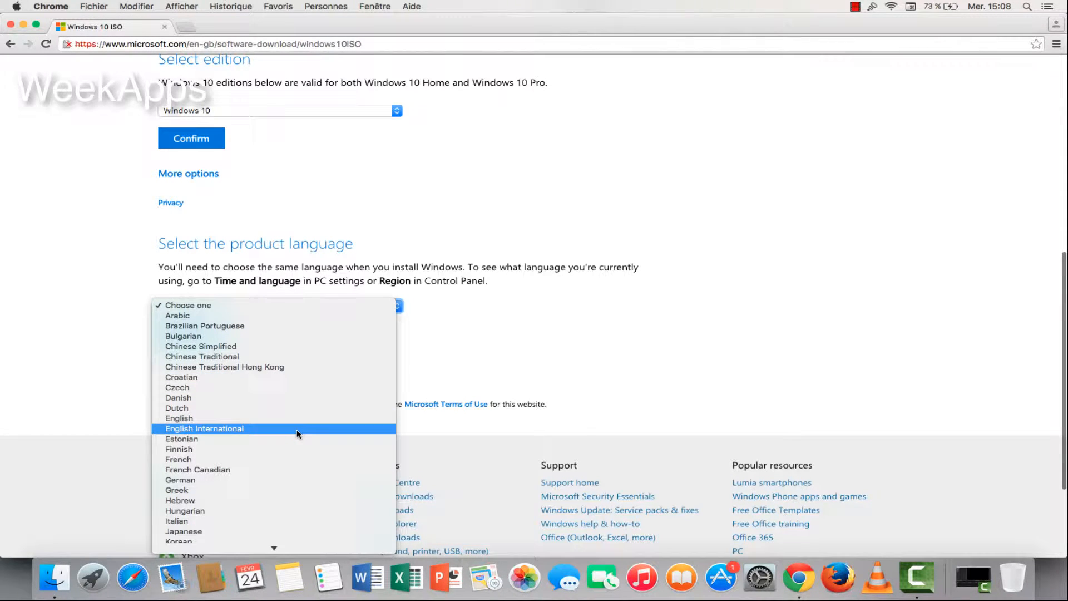
{"action": "left_click", "coordinate": [205, 428]}
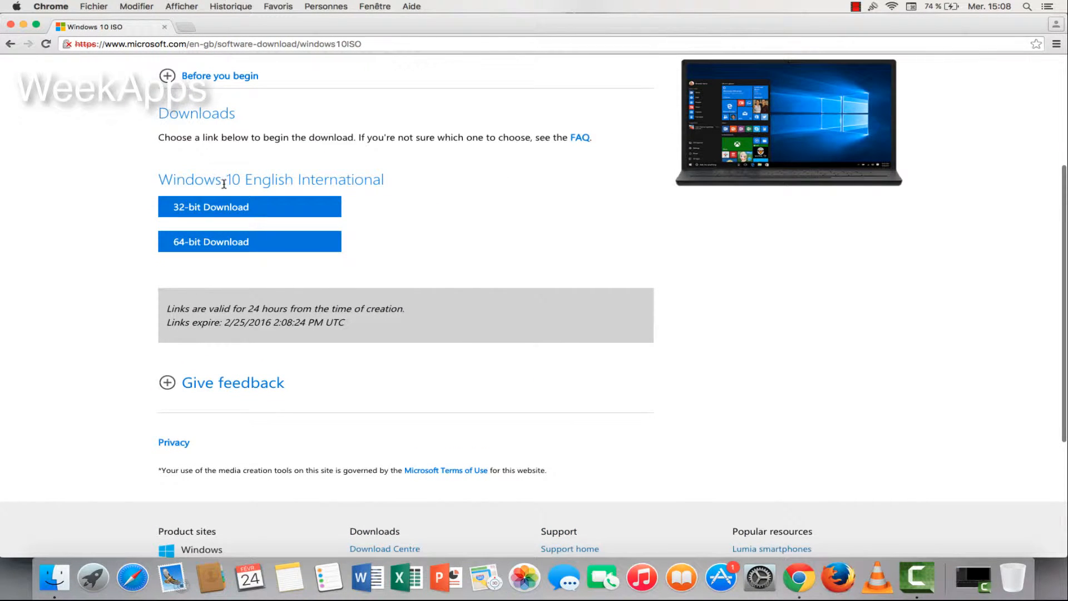
Start the 32-bit Windows 10 English International ISO download.
{"action": "left_click", "coordinate": [249, 207]}
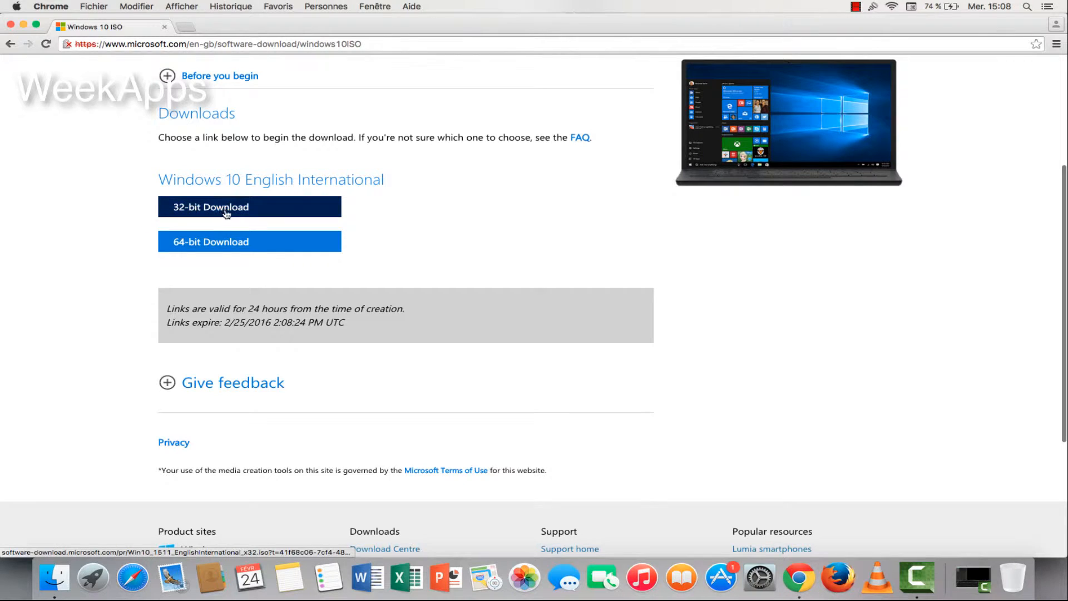
{"action": "mouse_move", "coordinate": [249, 241]}
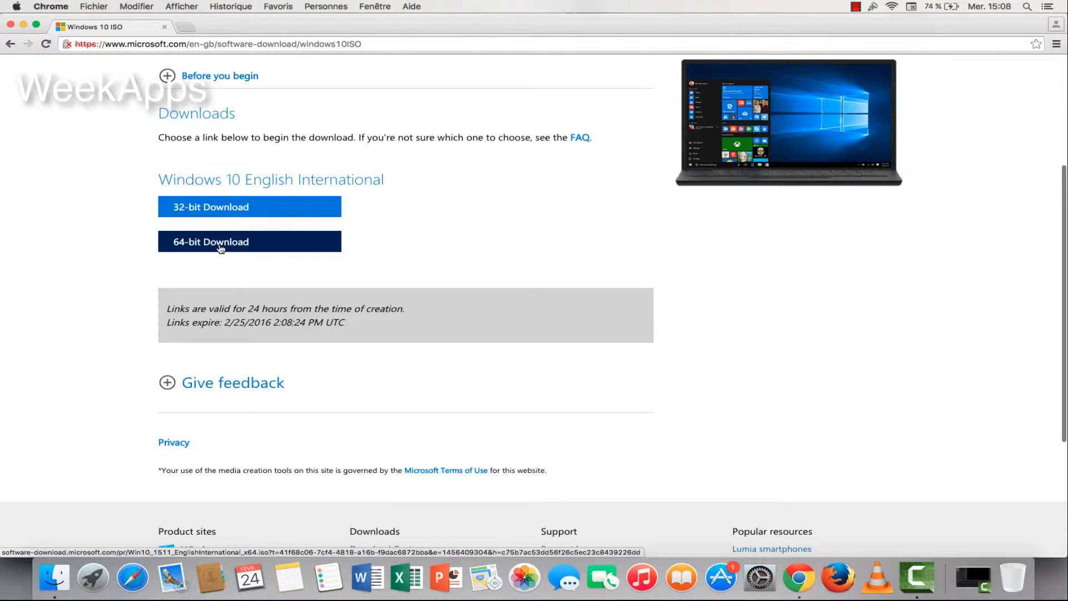
{"action": "mouse_move", "coordinate": [242, 211]}
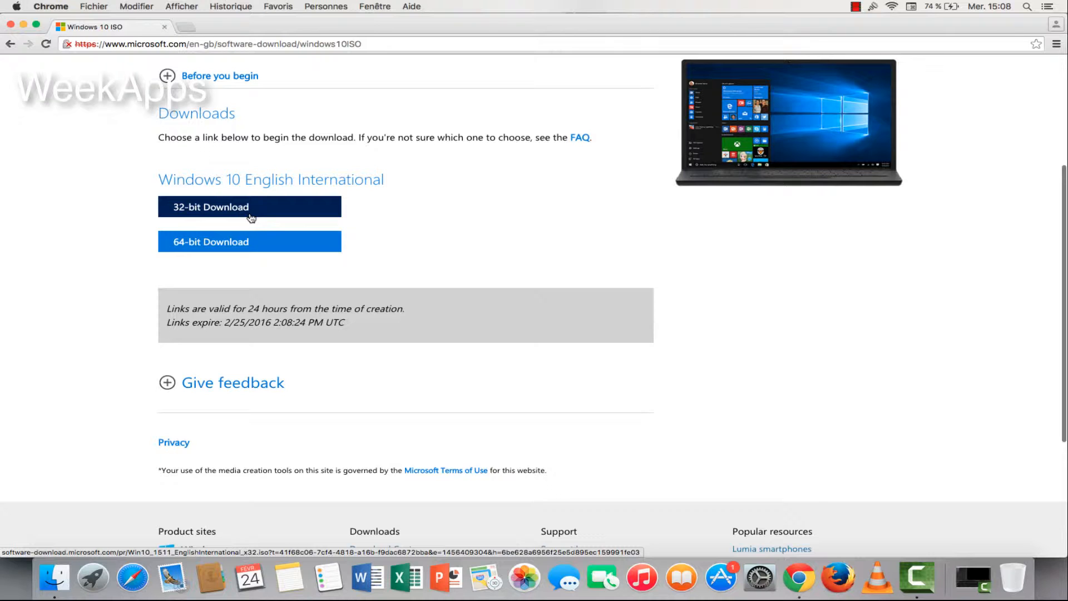
{"action": "mouse_move", "coordinate": [249, 241]}
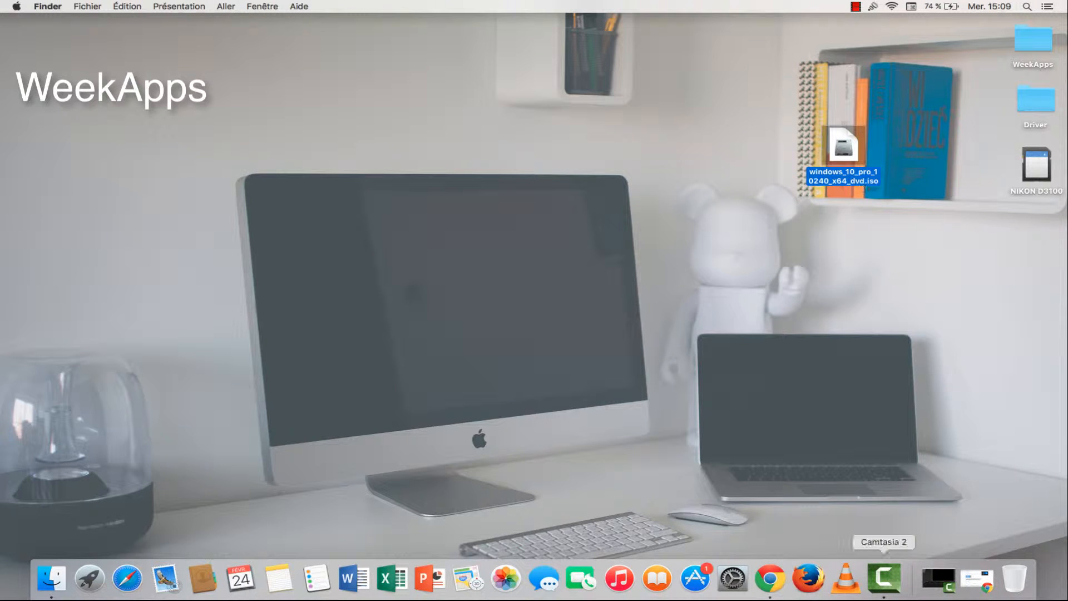
Launch VirtualBox from the Dock to open the machine manager.
{"action": "left_click", "coordinate": [88, 579]}
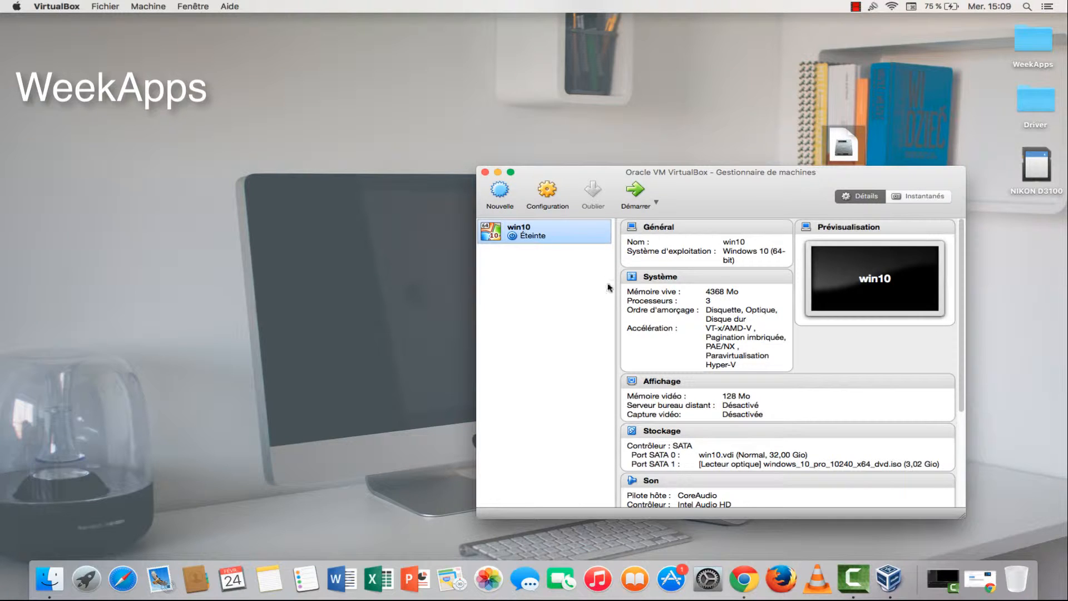
Start a new virtual machine and name it "win10 for test".
{"action": "left_click", "coordinate": [500, 193]}
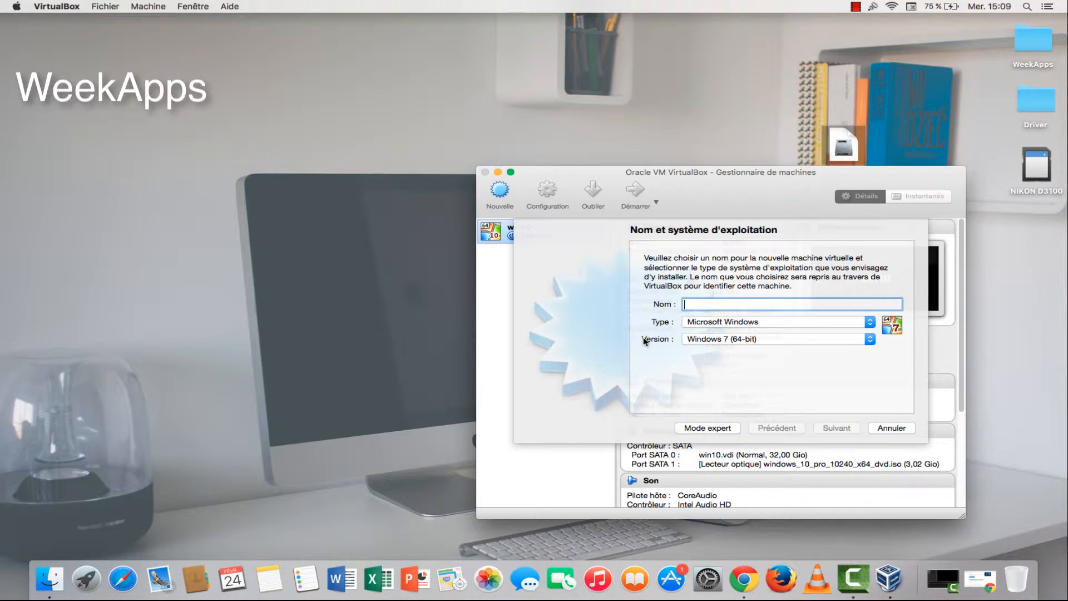
{"action": "type", "text": "win"}
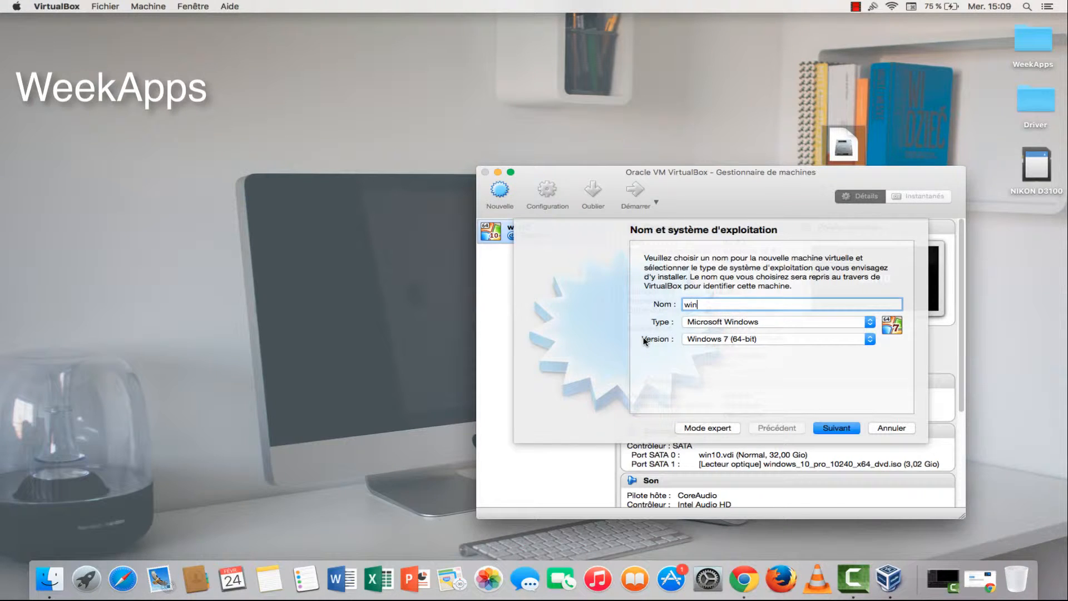
{"action": "type", "text": "10"}
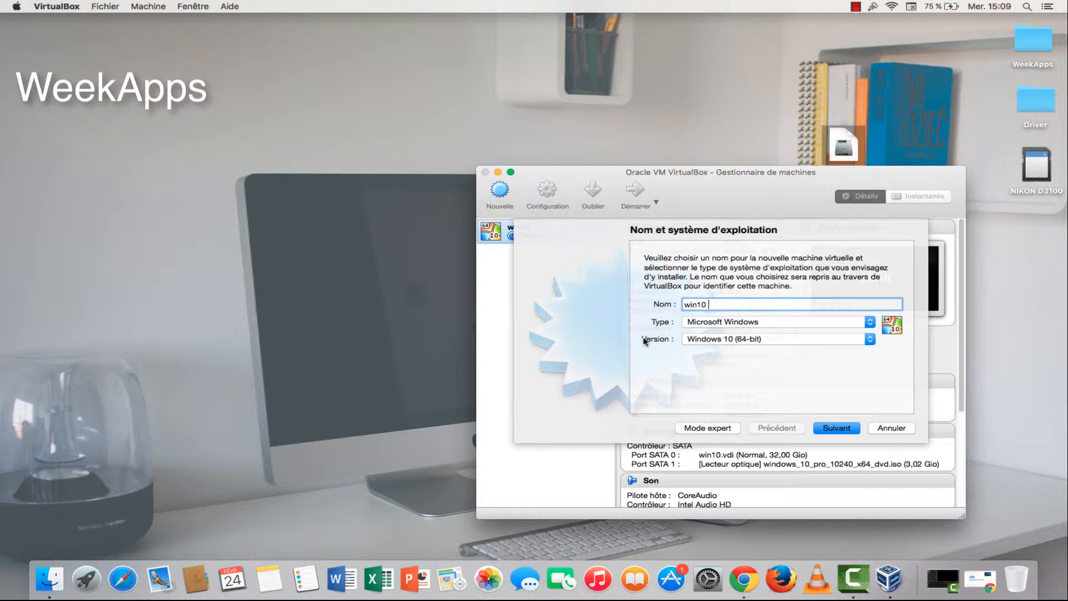
{"action": "type", "text": "for t"}
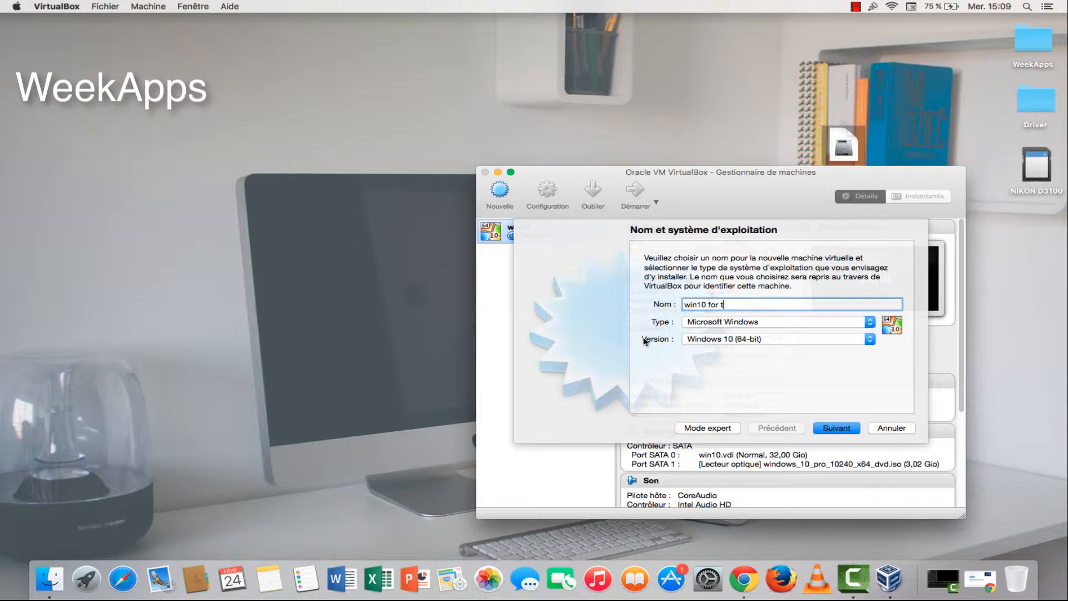
{"action": "type", "text": "est"}
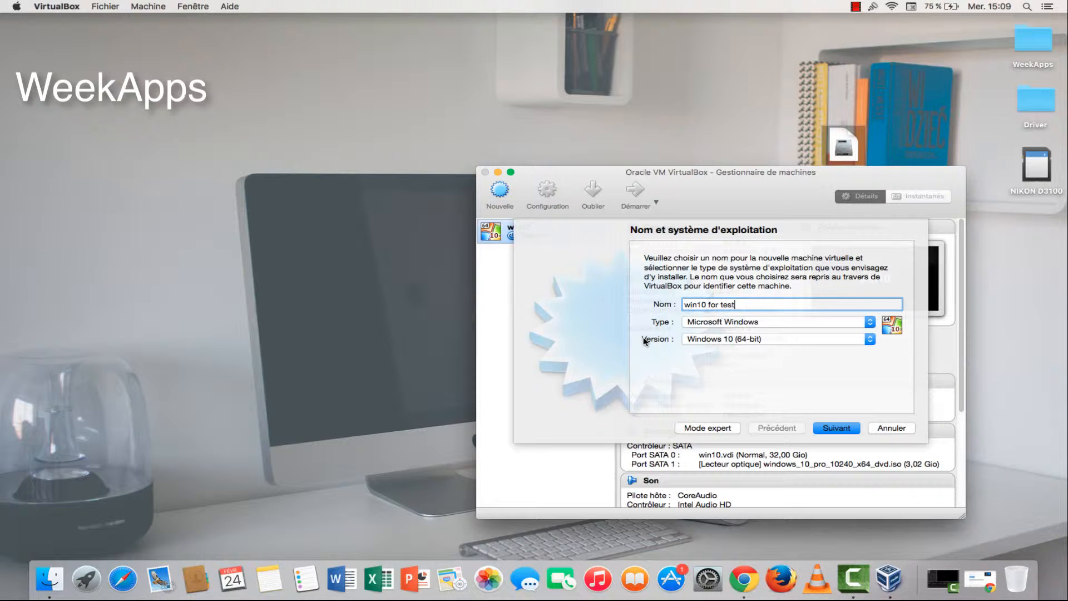
{"action": "mouse_move", "coordinate": [843, 339]}
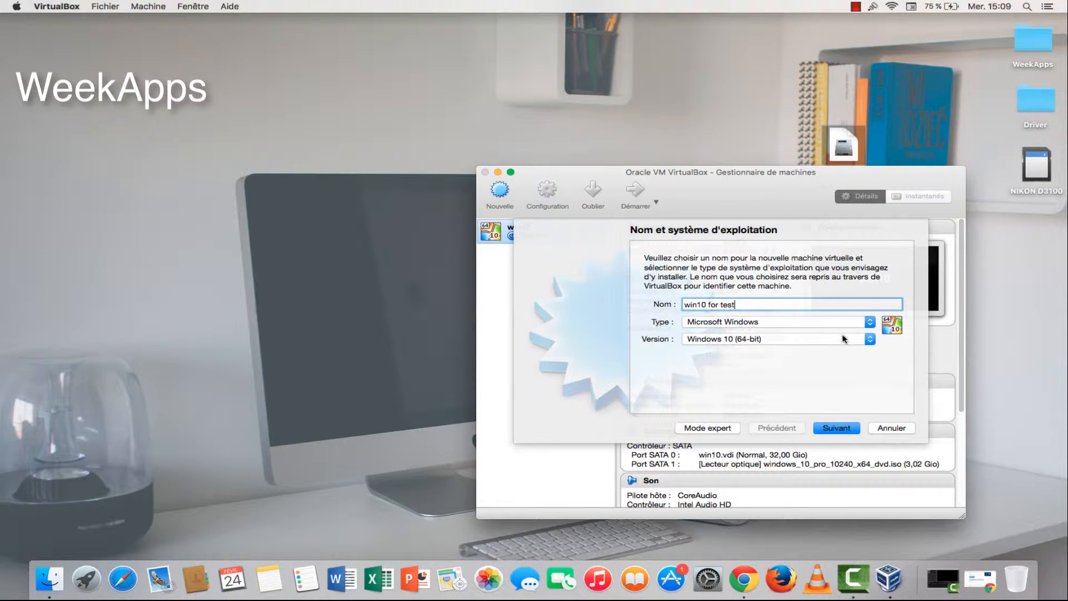
Keep Windows 10 (64-bit) as the version and advance to the memory step.
{"action": "left_click", "coordinate": [871, 339]}
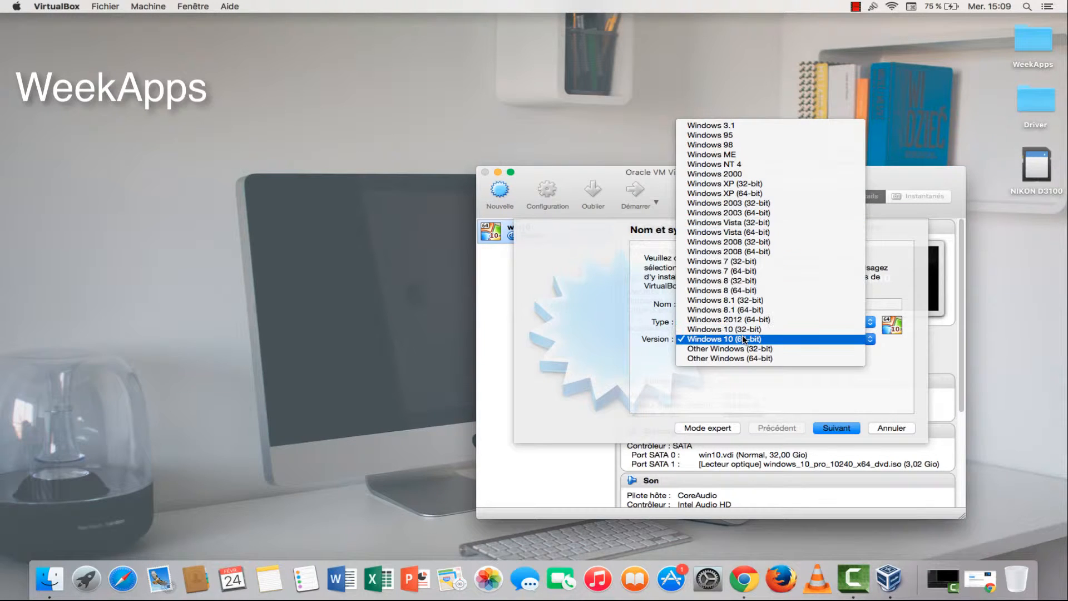
{"action": "left_click", "coordinate": [723, 340]}
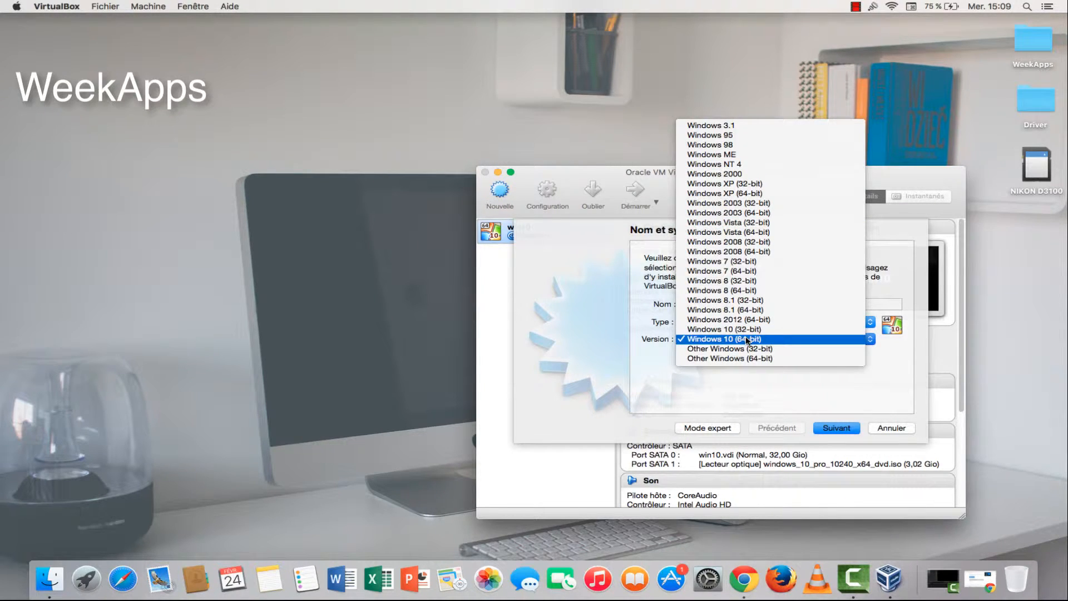
{"action": "left_click", "coordinate": [722, 339]}
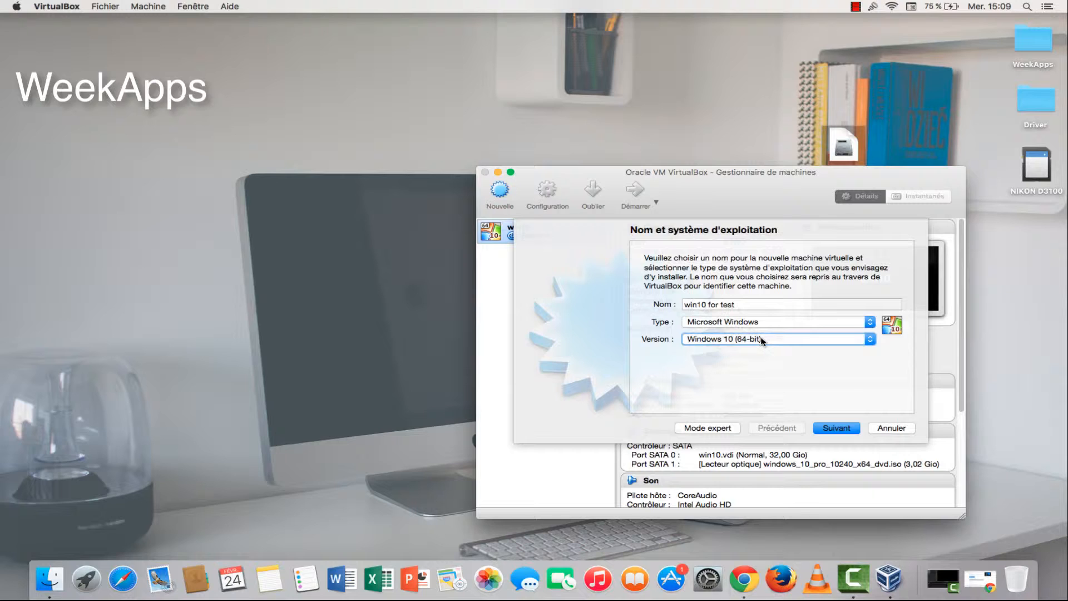
{"action": "left_click", "coordinate": [835, 428]}
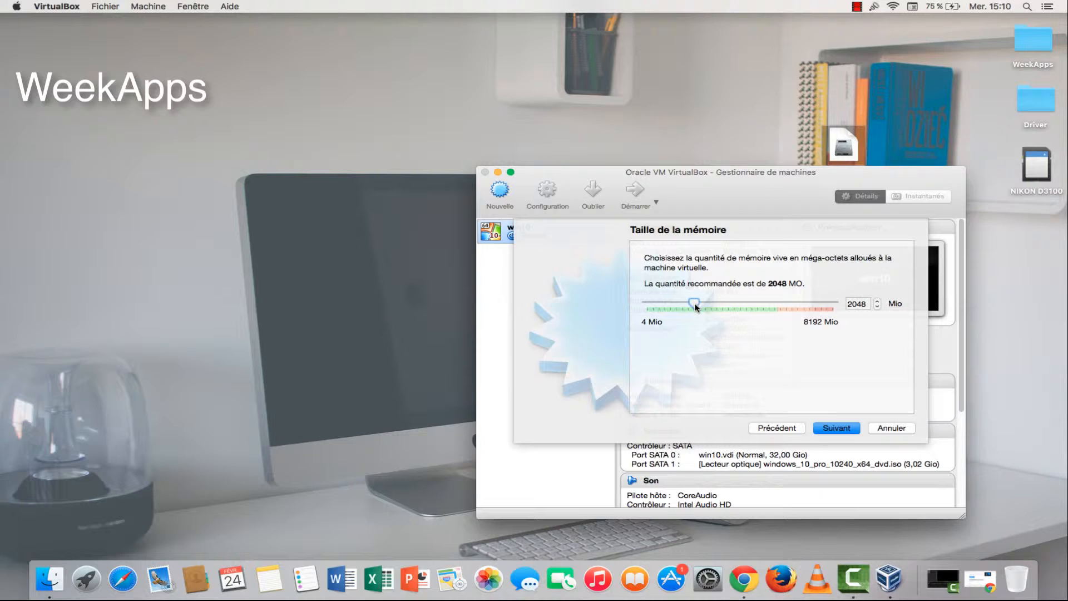
Set the machine's memory to about 4551 MB and continue to the hard disk step.
{"action": "left_click_drag", "start_coordinate": [694, 303], "coordinate": [753, 303]}
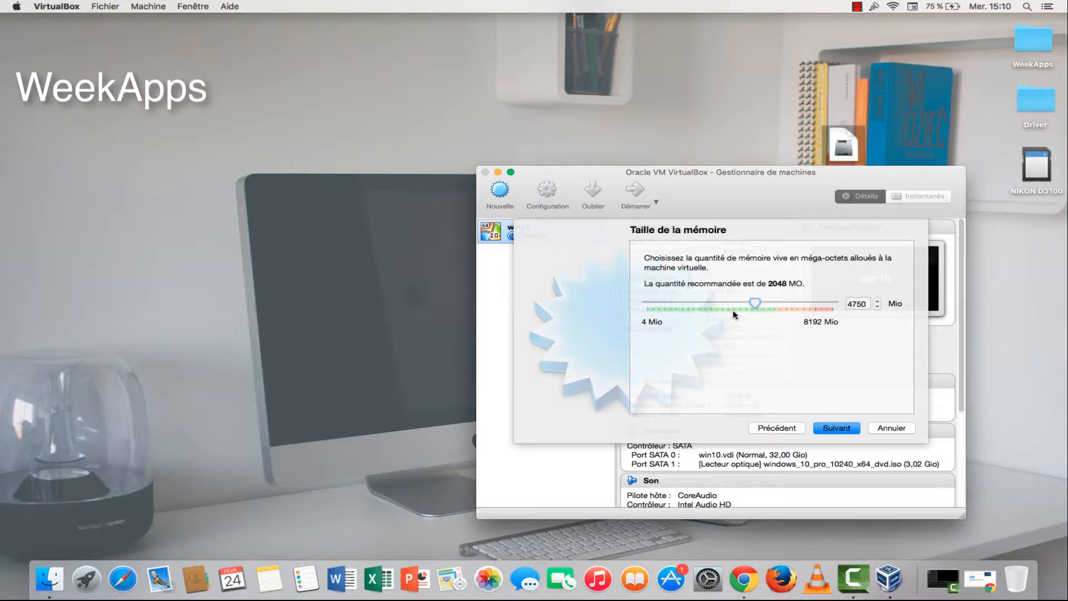
{"action": "left_click_drag", "start_coordinate": [754, 301], "coordinate": [741, 301]}
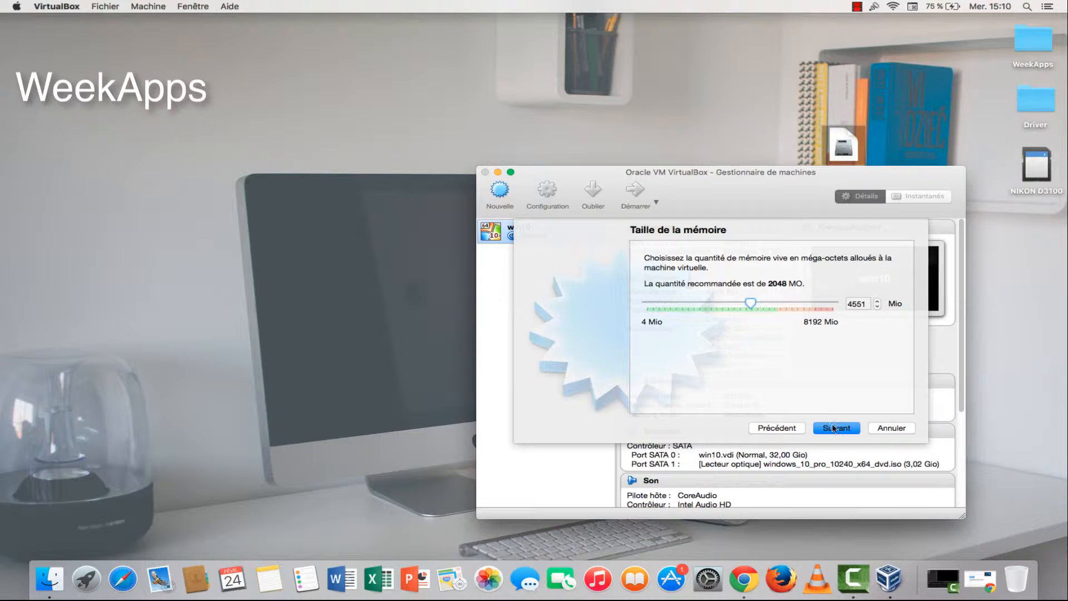
{"action": "left_click", "coordinate": [836, 427]}
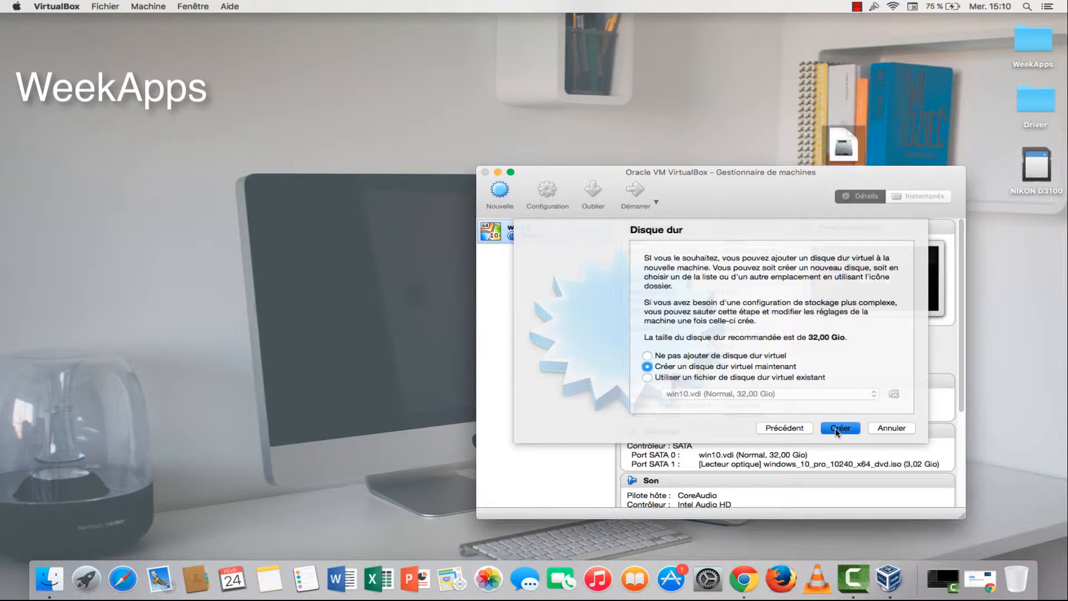
Create a 32 GB dynamically allocated VDI disk named "win10 for test".
{"action": "left_click", "coordinate": [840, 428]}
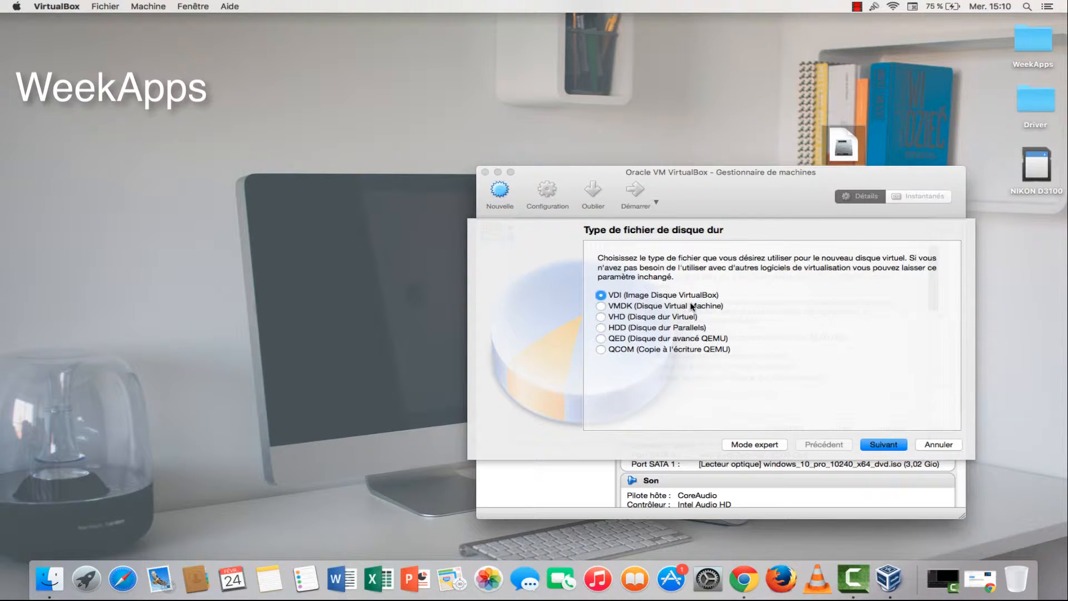
{"action": "mouse_move", "coordinate": [764, 318]}
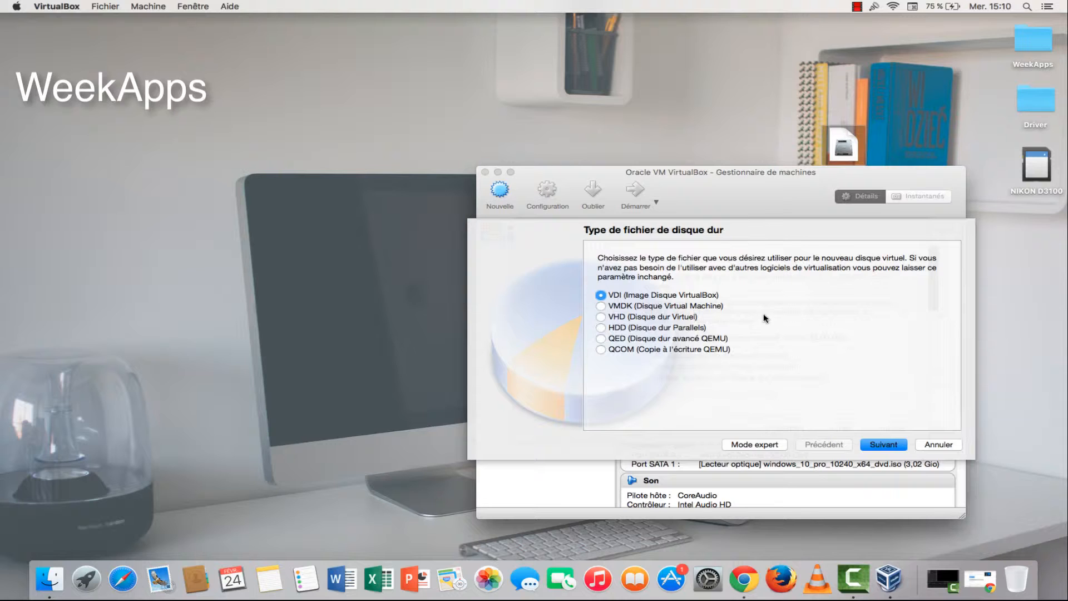
{"action": "left_click", "coordinate": [883, 445]}
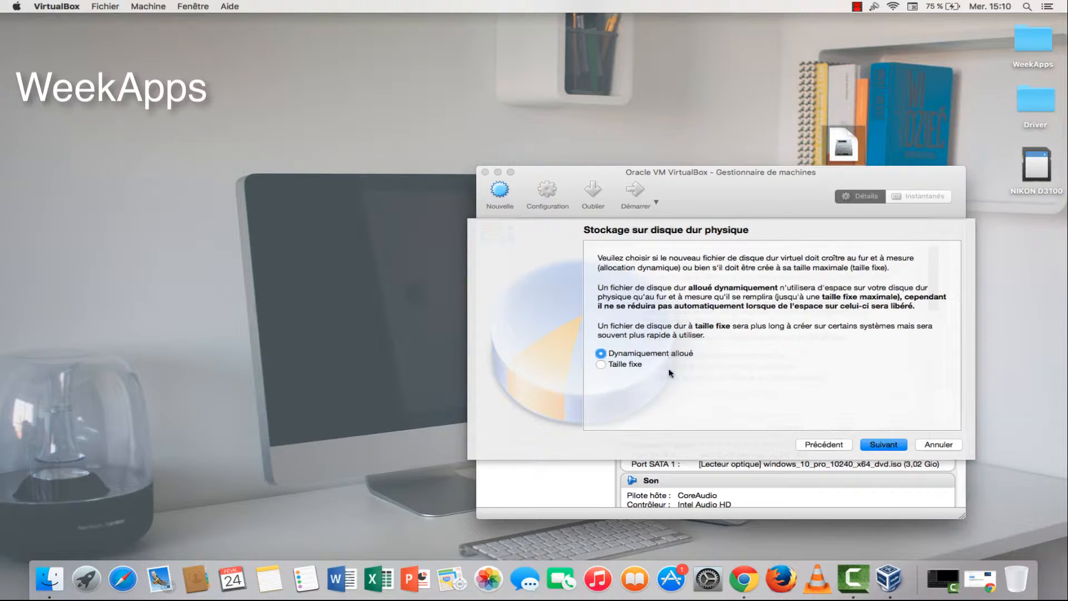
{"action": "left_click", "coordinate": [882, 444]}
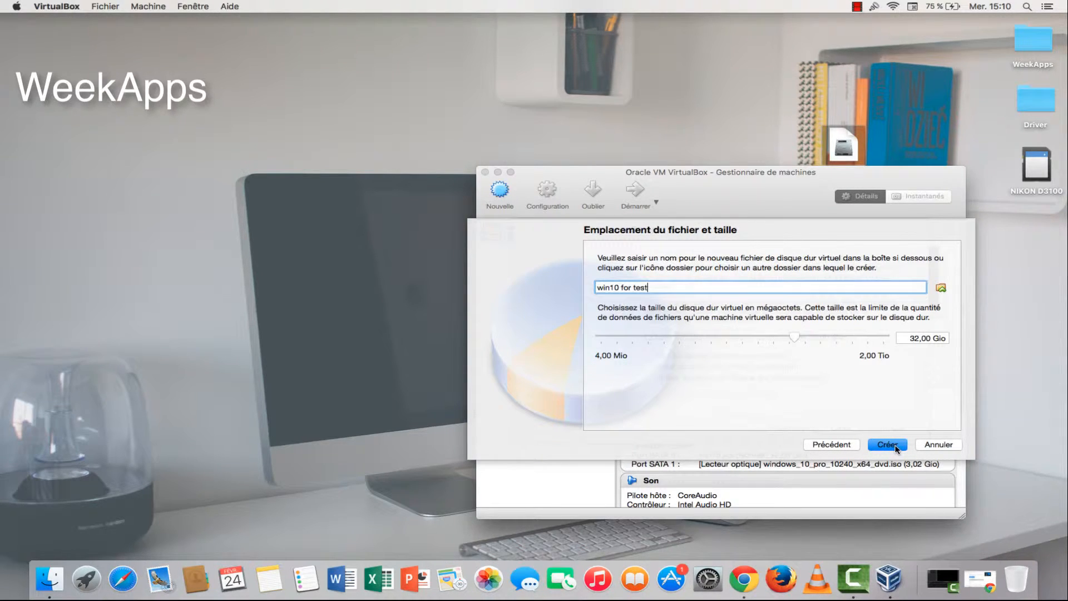
{"action": "mouse_move", "coordinate": [795, 348]}
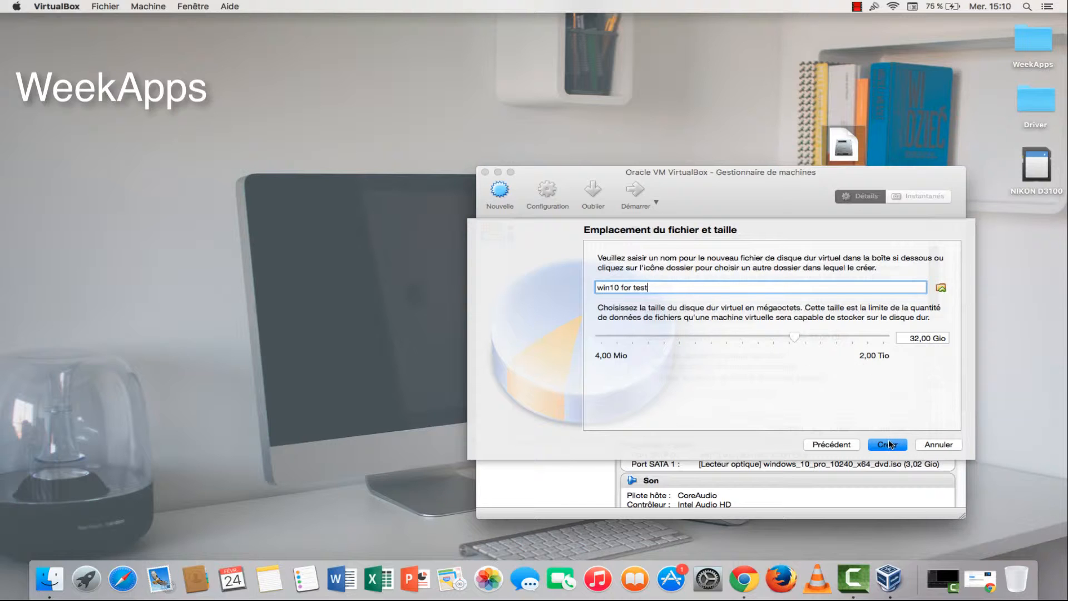
{"action": "left_click", "coordinate": [886, 444]}
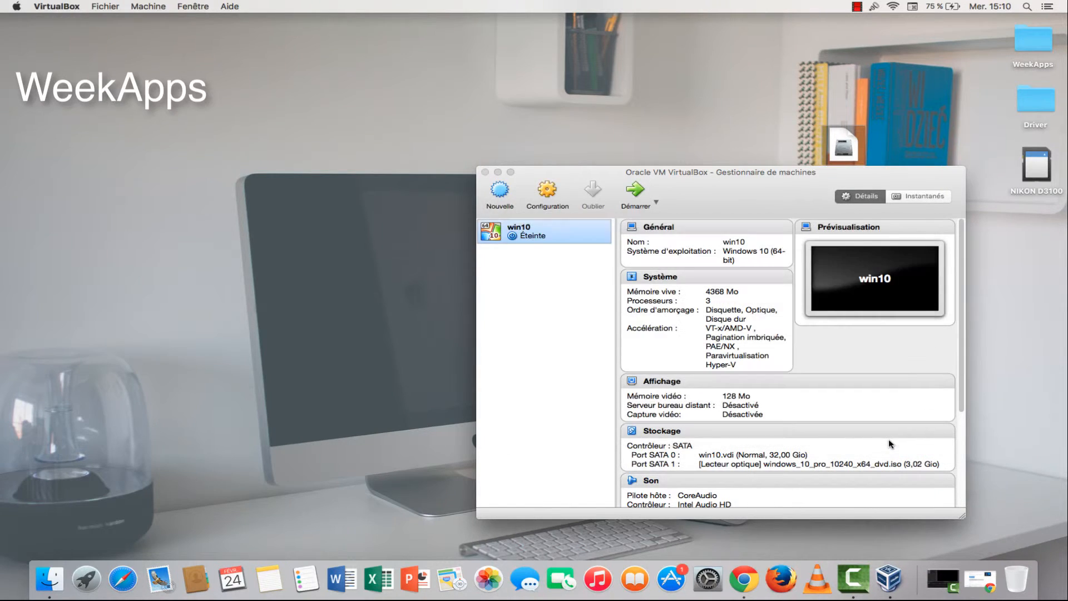
Open win10 for test's storage settings and select the empty optical drive.
{"action": "left_click", "coordinate": [544, 257]}
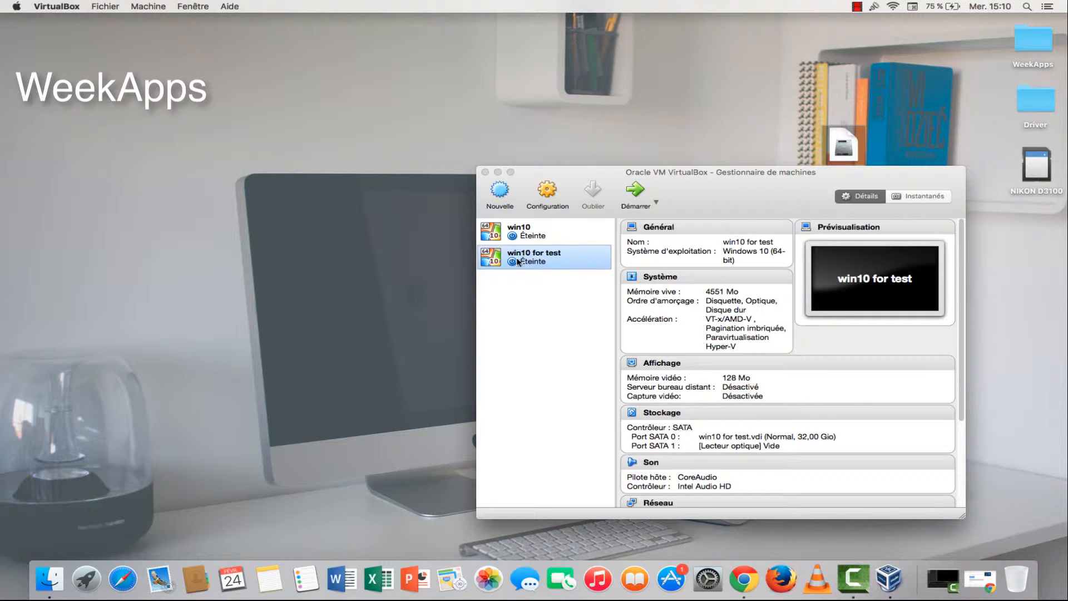
{"action": "mouse_move", "coordinate": [552, 266]}
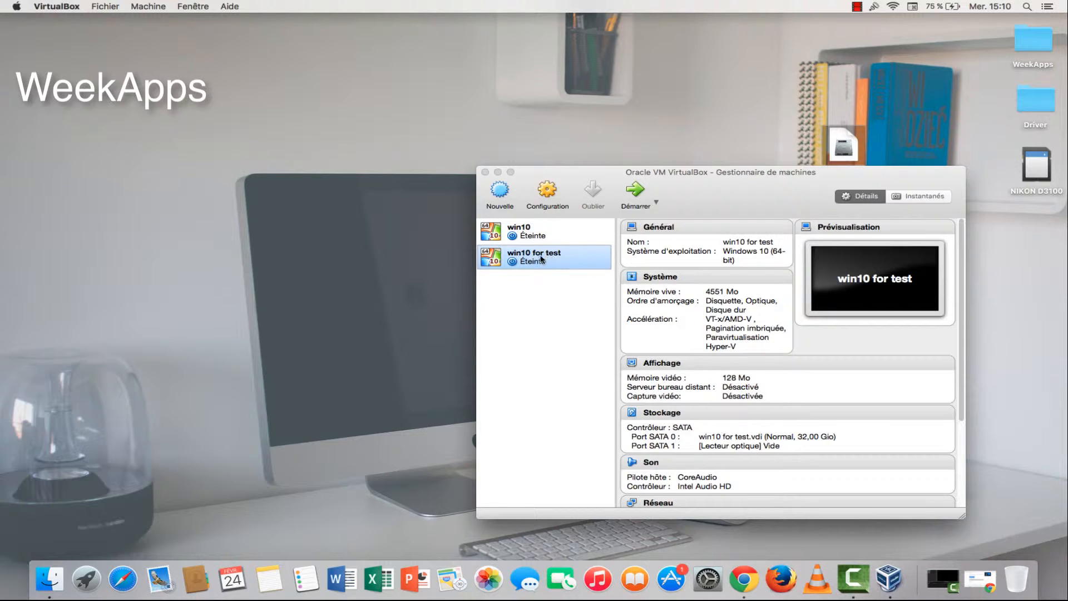
{"action": "left_click", "coordinate": [547, 194]}
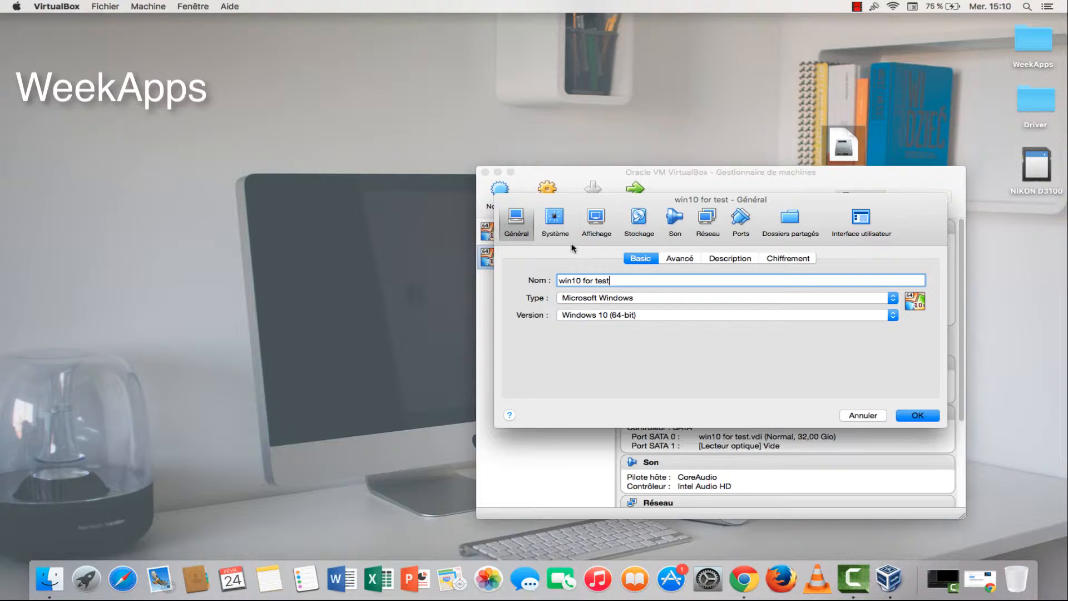
{"action": "left_click", "coordinate": [554, 219]}
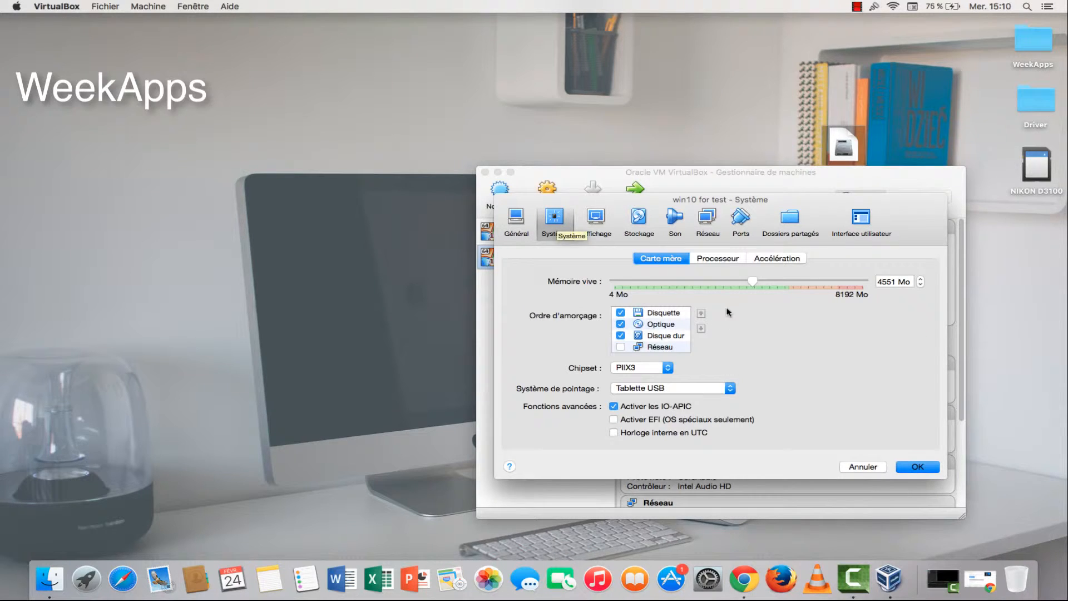
{"action": "left_click", "coordinate": [638, 218]}
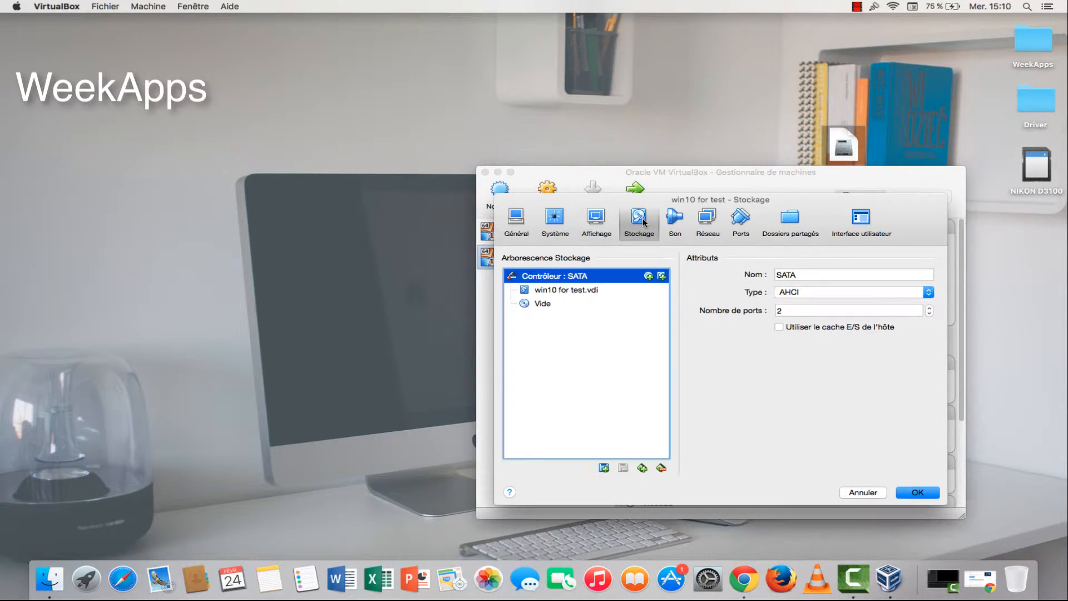
{"action": "left_click", "coordinate": [543, 303]}
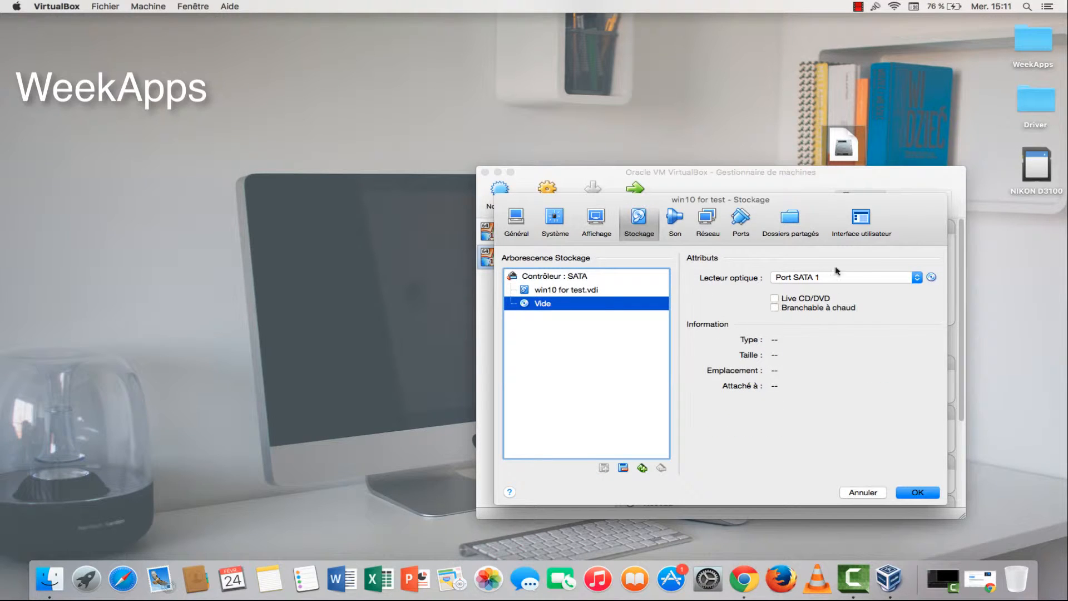
Attach windows_10_pro_10240_x64_dvd.iso to the optical drive and save with OK.
{"action": "left_click", "coordinate": [918, 277]}
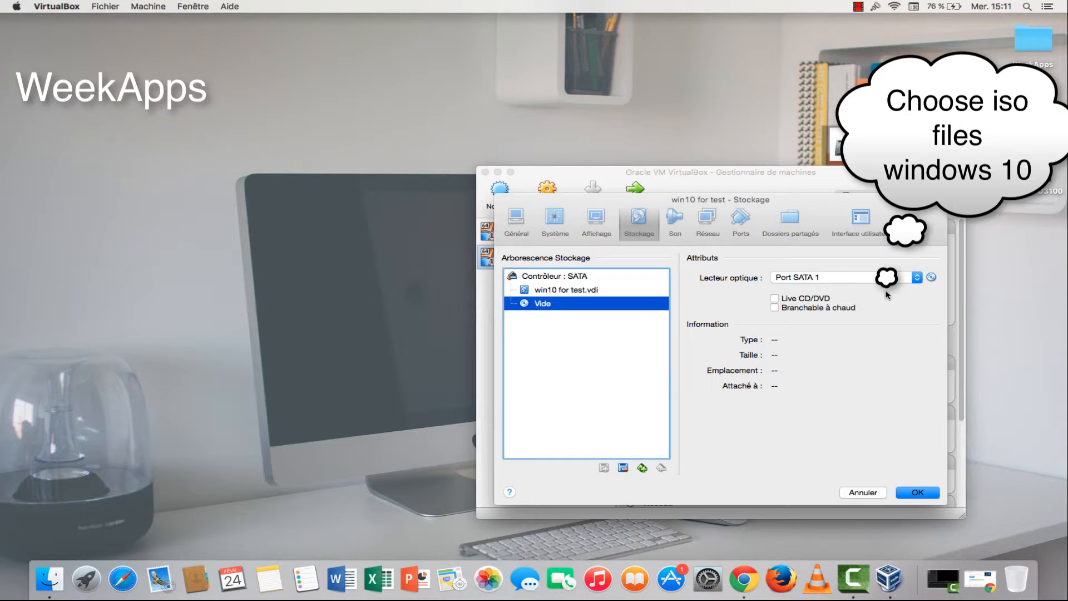
{"action": "left_click", "coordinate": [931, 277]}
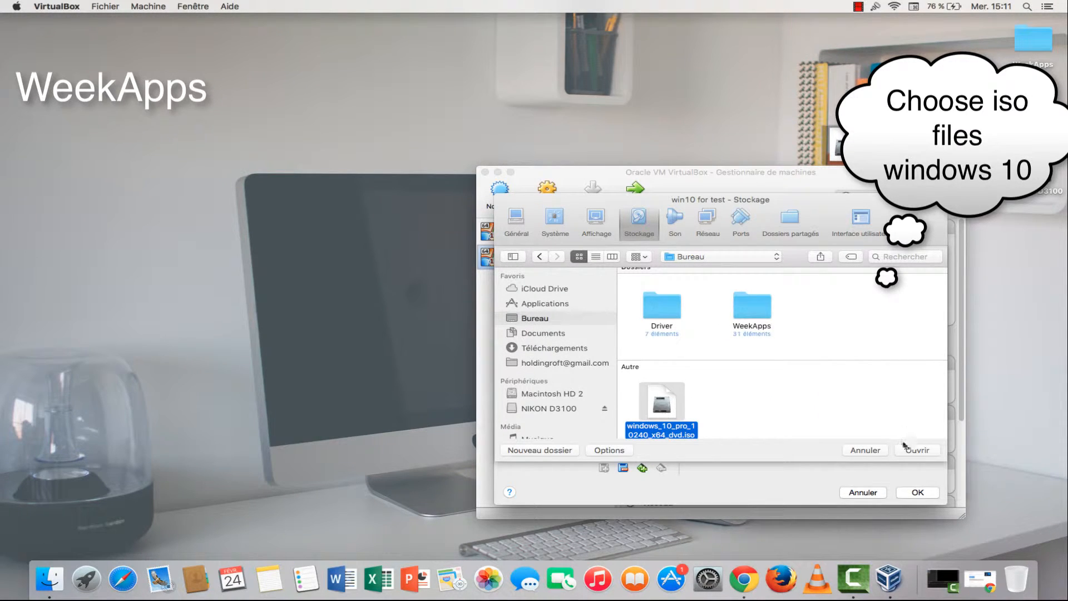
{"action": "left_click", "coordinate": [916, 450]}
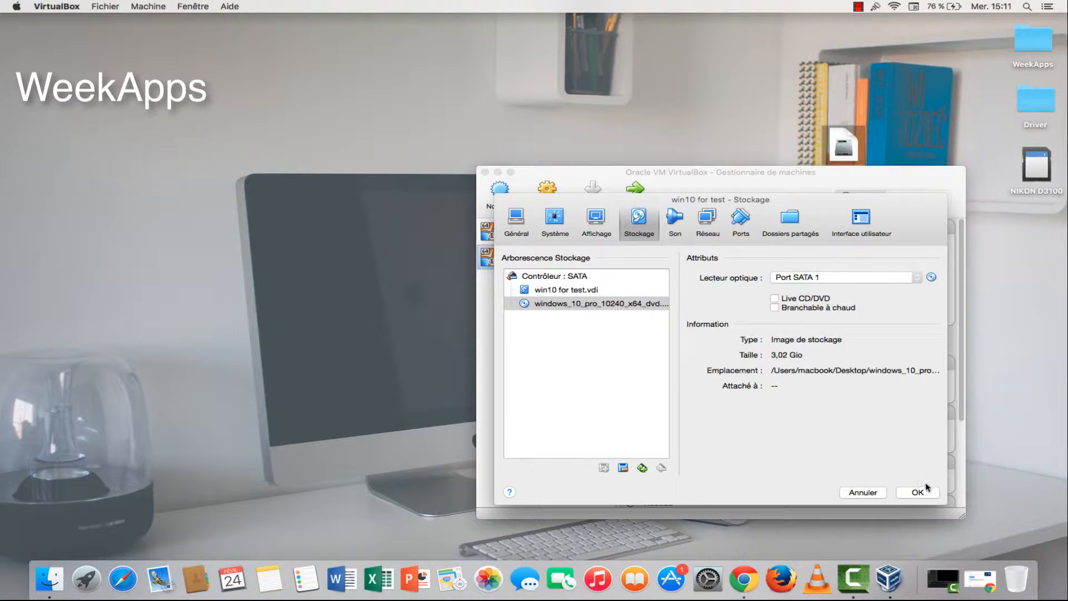
{"action": "left_click", "coordinate": [917, 492]}
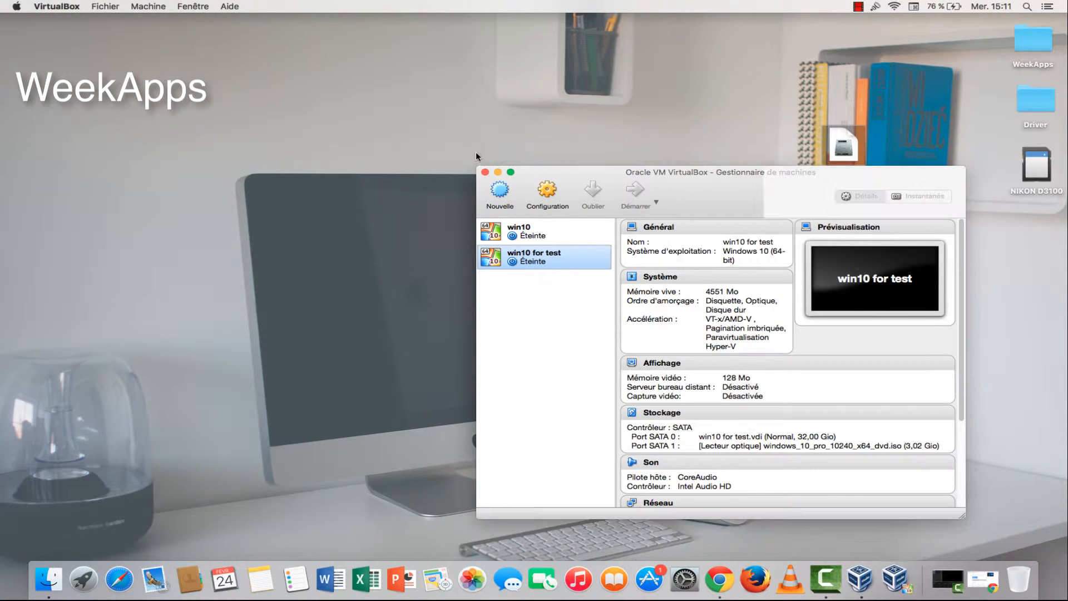
Start 'win10 for test', keep English (United Kingdom) setup preferences and choose Install now.
{"action": "left_click", "coordinate": [634, 194]}
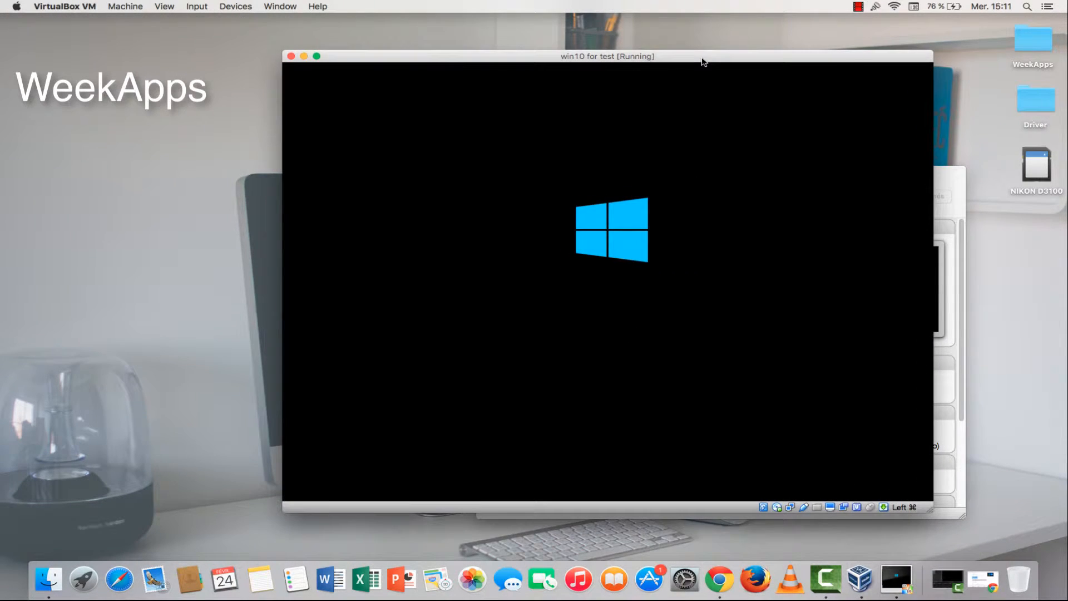
{"action": "mouse_move", "coordinate": [789, 207]}
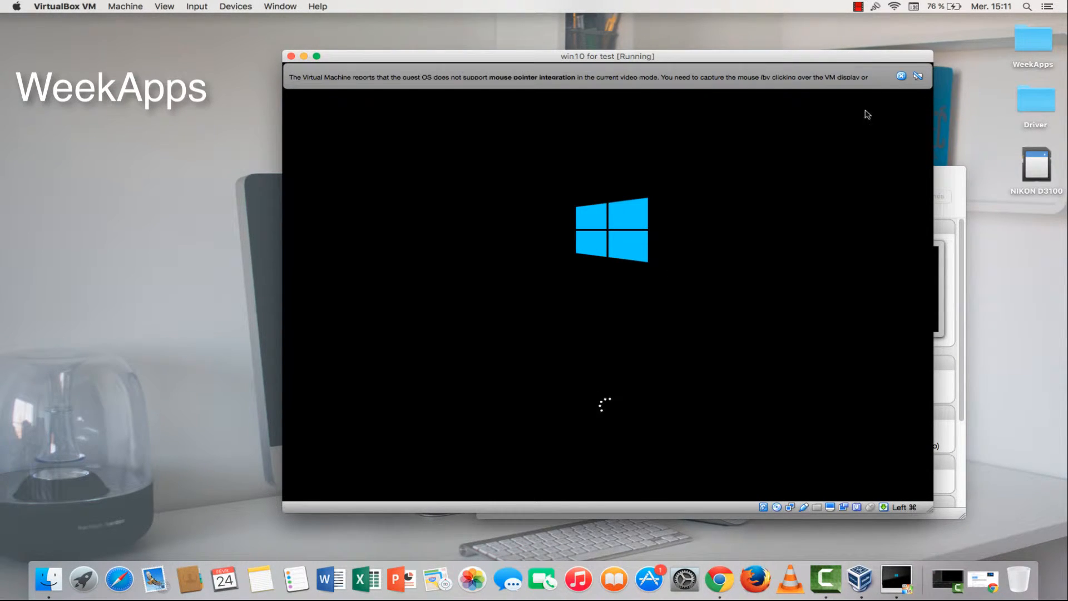
{"action": "left_click", "coordinate": [901, 75]}
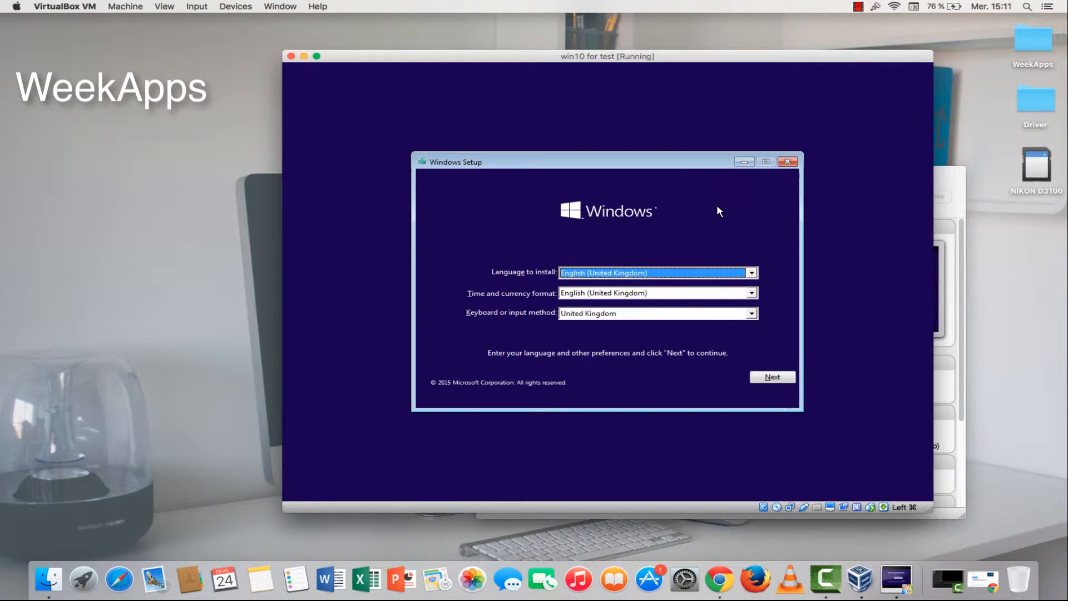
{"action": "left_click", "coordinate": [772, 377]}
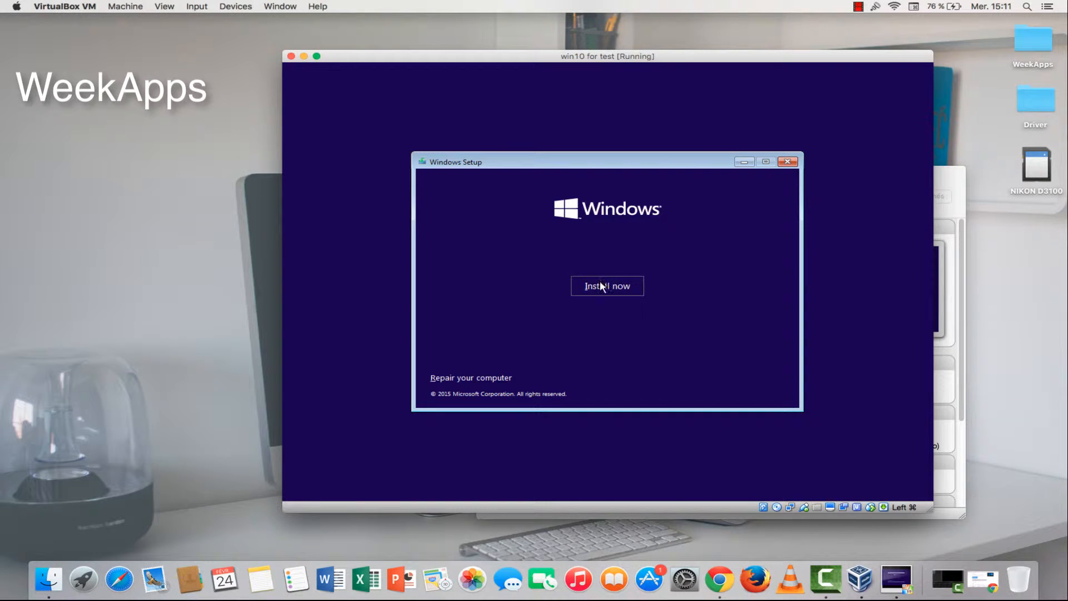
{"action": "left_click", "coordinate": [606, 286]}
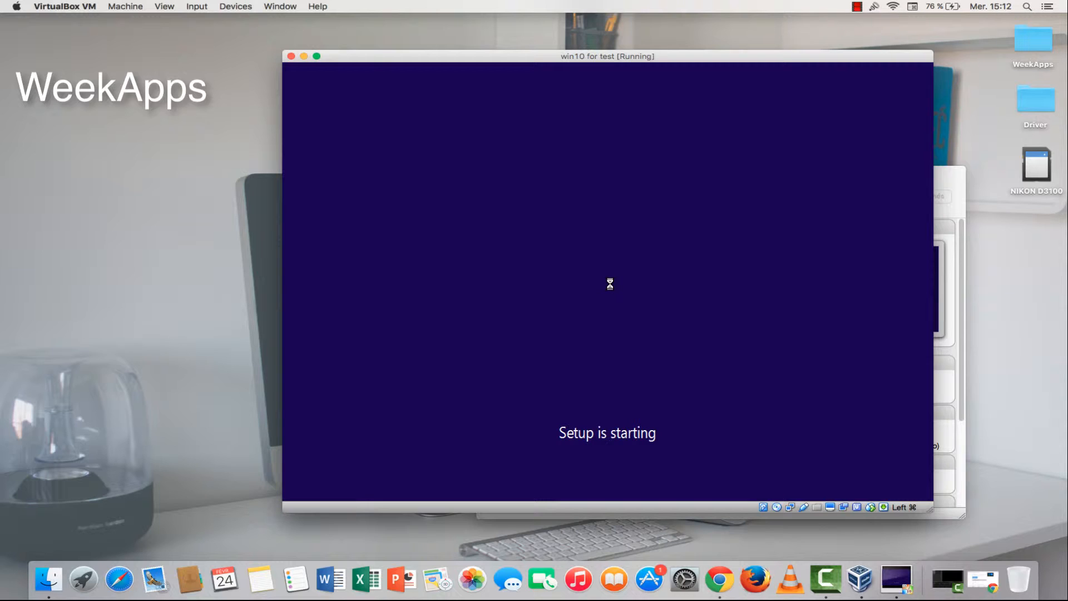
{"action": "mouse_move", "coordinate": [701, 292]}
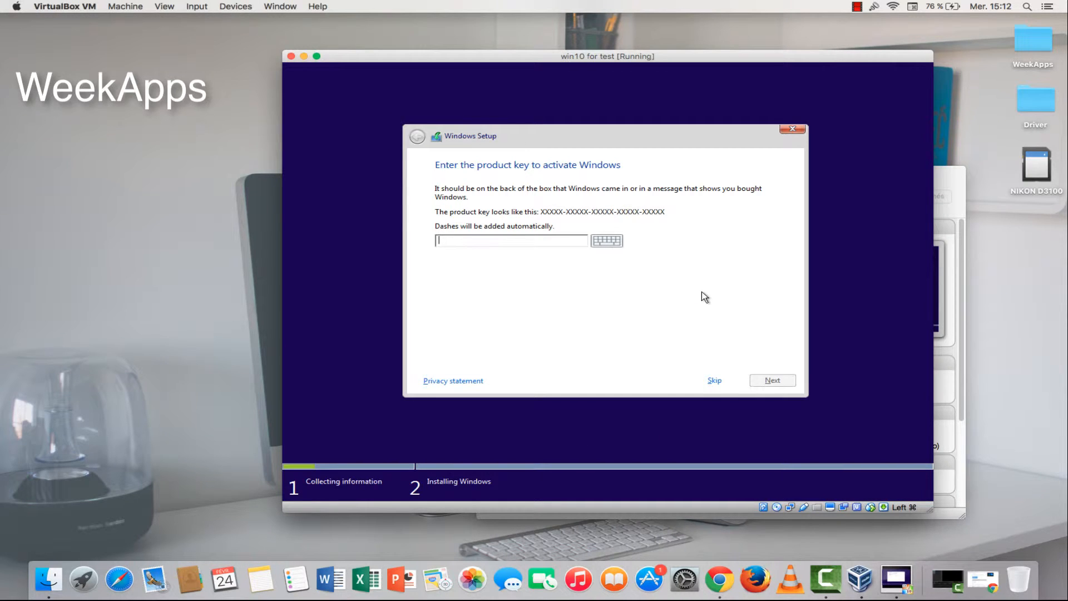
Skip the product key, accept the licence, and custom-install Windows on Drive 0 unallocated space.
{"action": "left_click", "coordinate": [714, 380]}
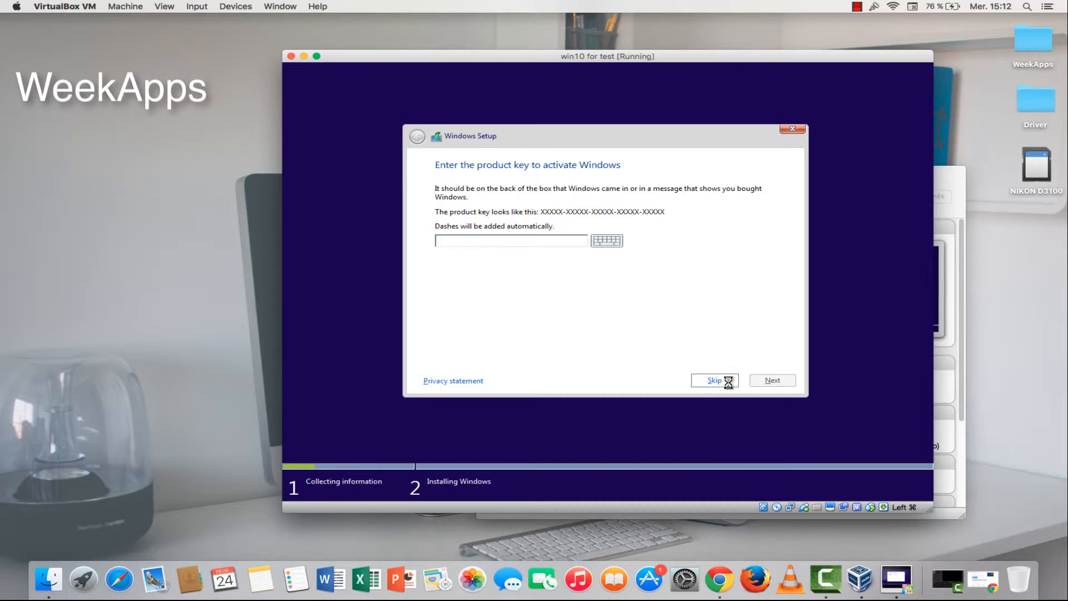
{"action": "left_click", "coordinate": [714, 381]}
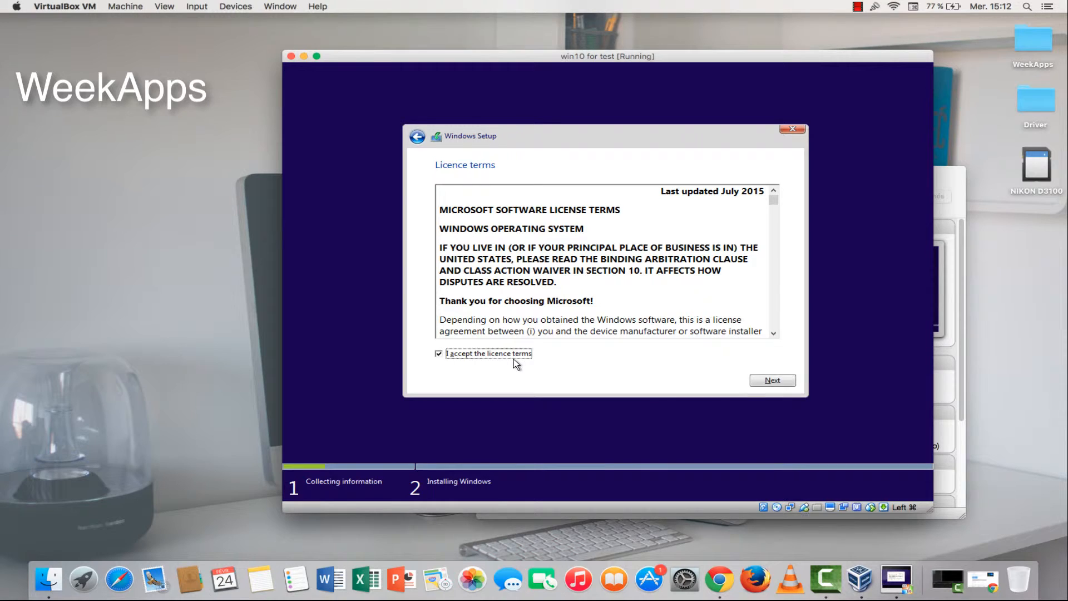
{"action": "left_click", "coordinate": [772, 380]}
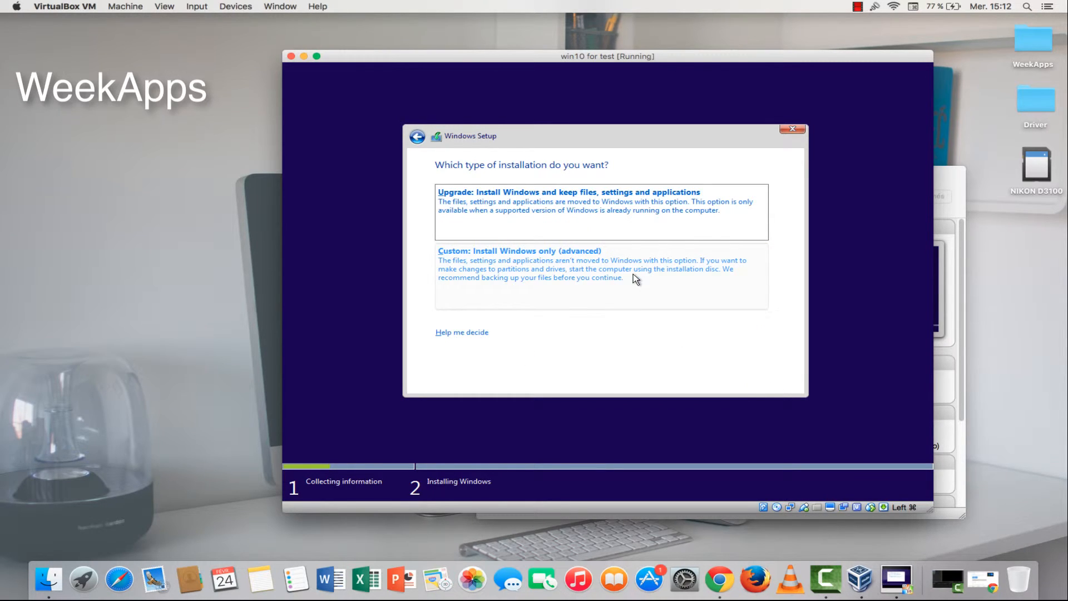
{"action": "left_click", "coordinate": [519, 251]}
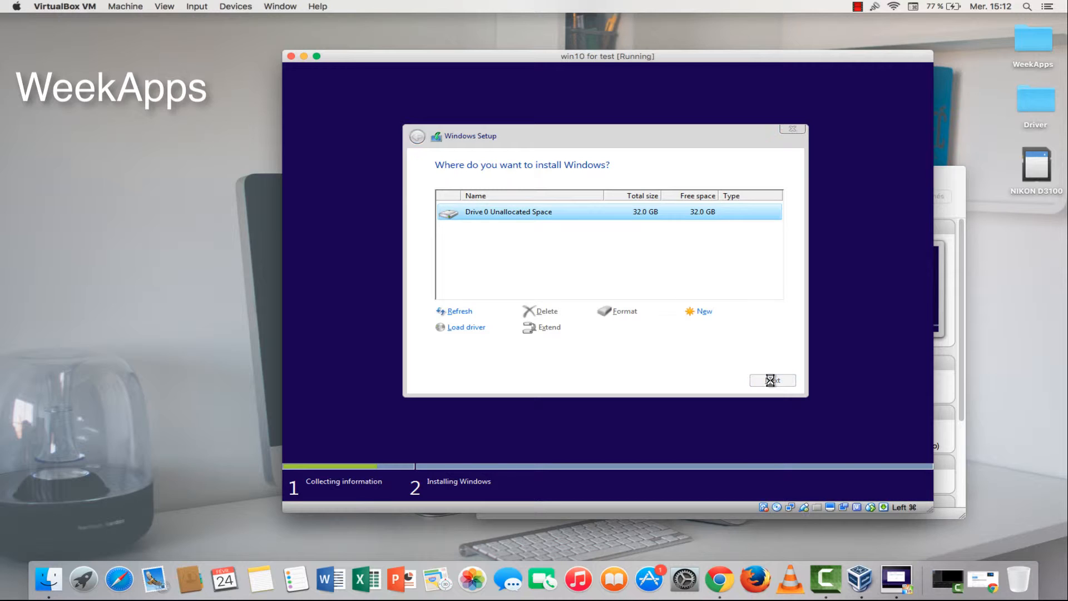
{"action": "left_click", "coordinate": [772, 380]}
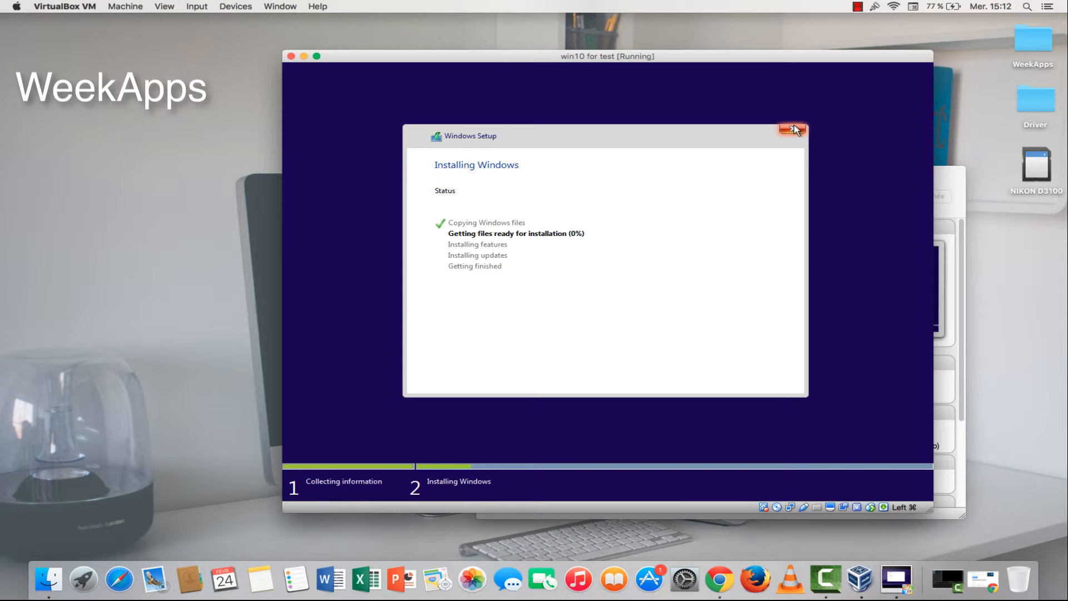
Wait for the Windows 10 VM to restart and dismiss the mouse integration notice.
{"action": "left_click", "coordinate": [793, 130]}
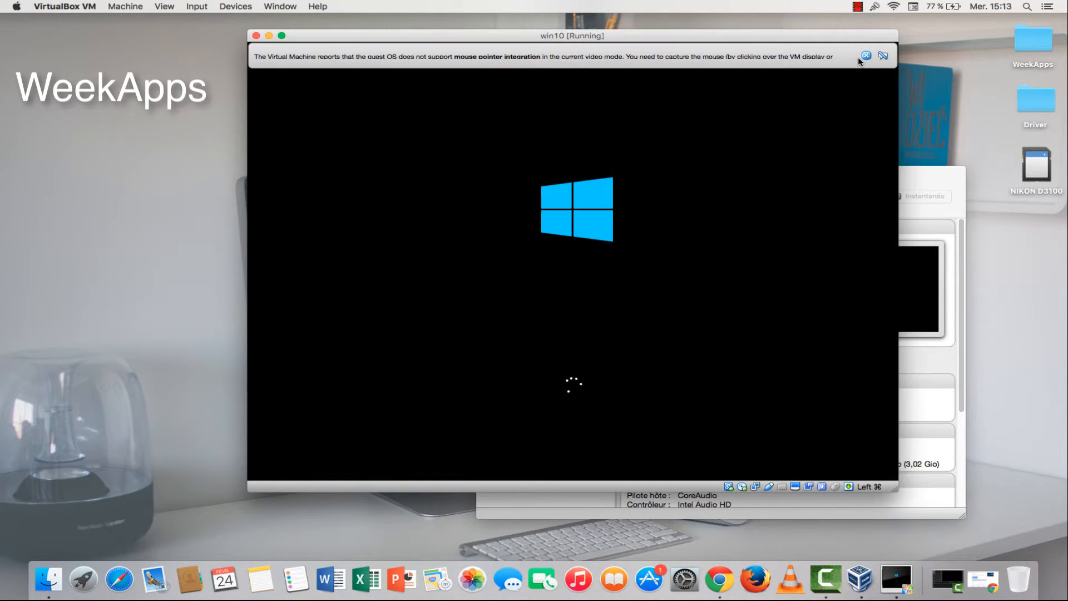
{"action": "left_click", "coordinate": [883, 56]}
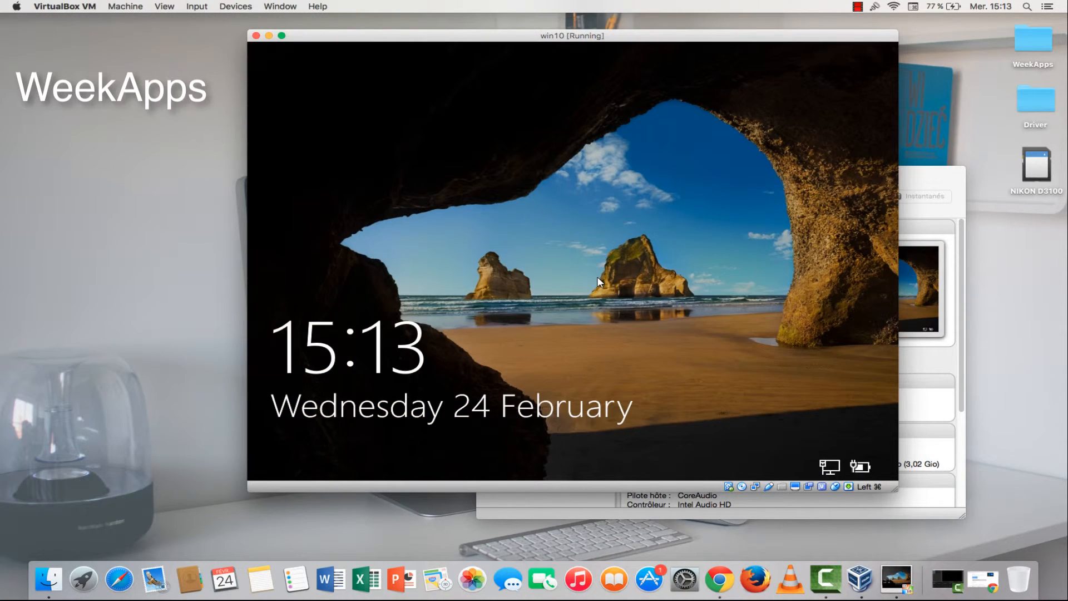
Dismiss the Windows 10 lock screen and submit the account password.
{"action": "left_click", "coordinate": [573, 273]}
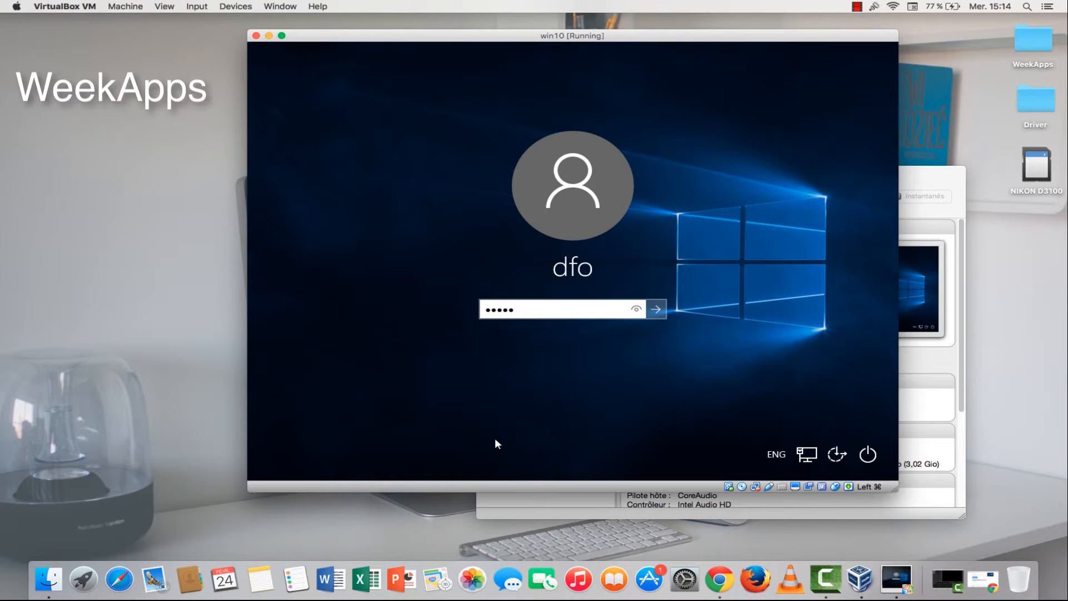
{"action": "left_click", "coordinate": [655, 309]}
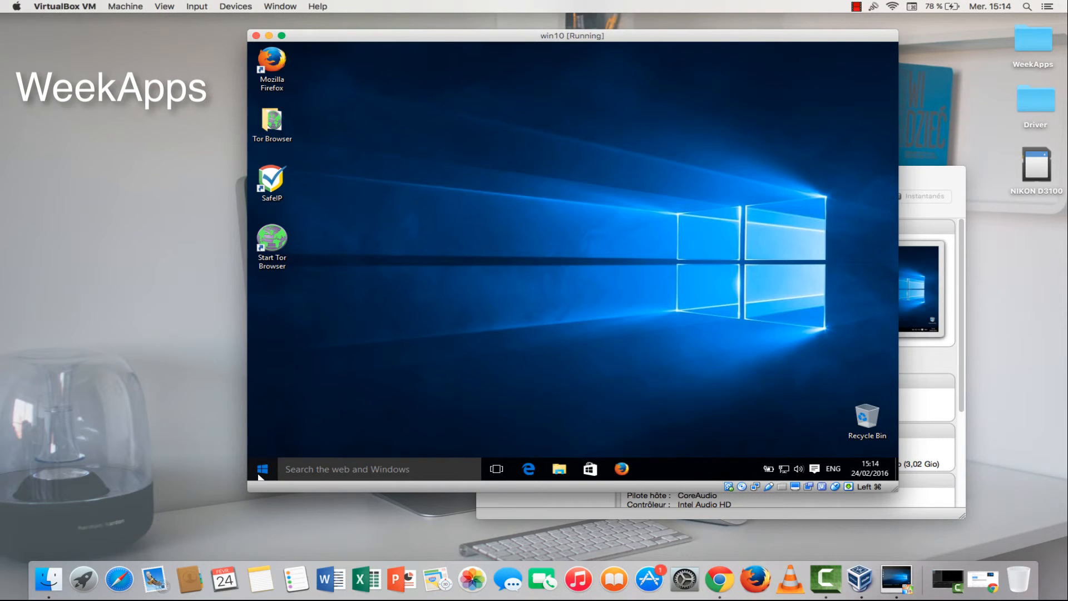
Briefly open and close the Start menu and File Explorer.
{"action": "left_click", "coordinate": [262, 468]}
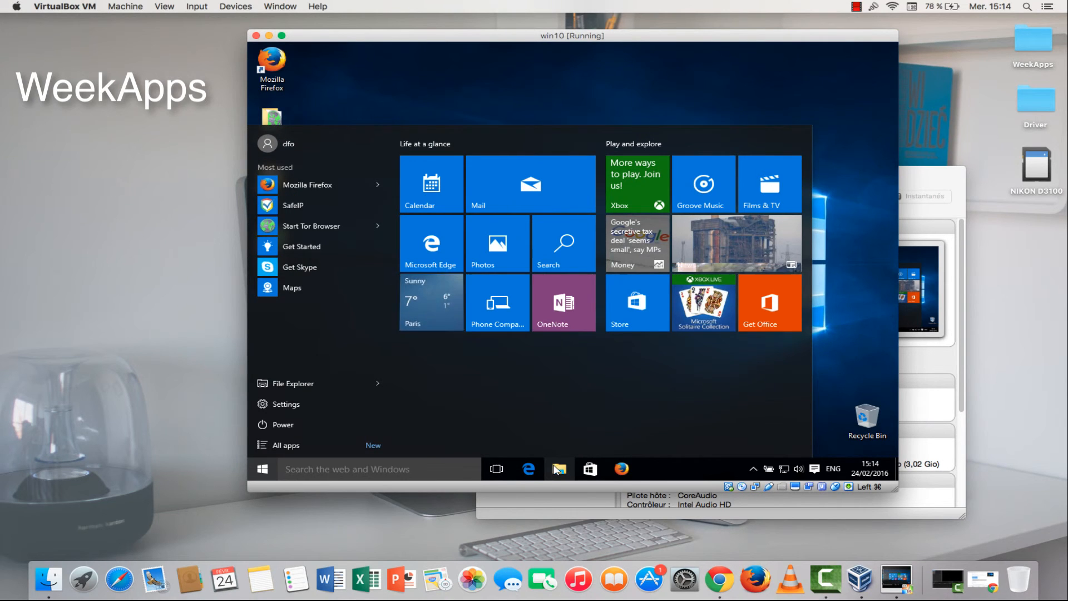
{"action": "left_click", "coordinate": [261, 469]}
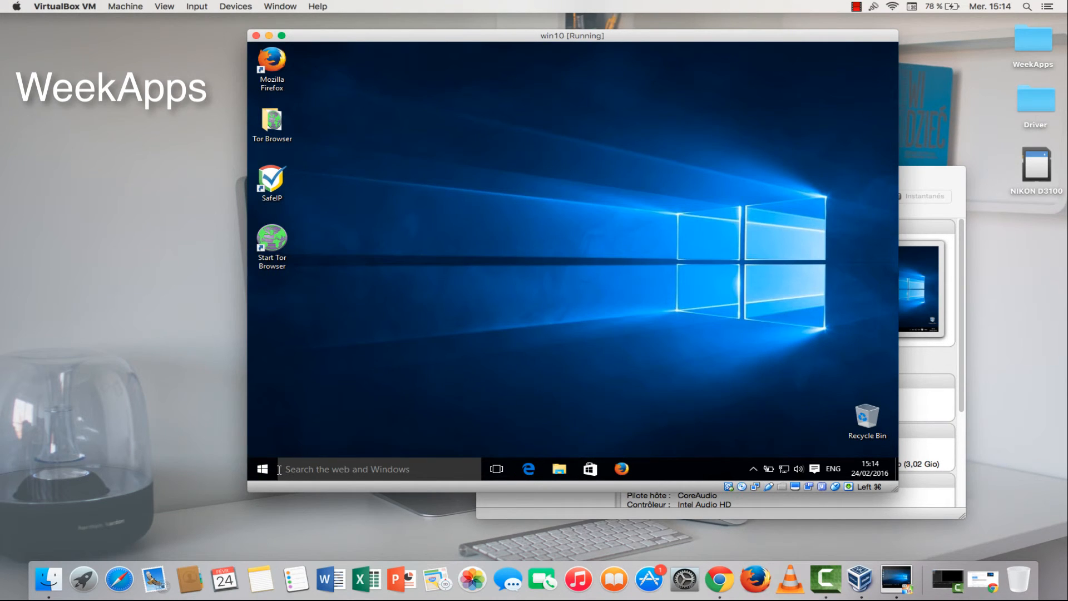
{"action": "left_click", "coordinate": [559, 469]}
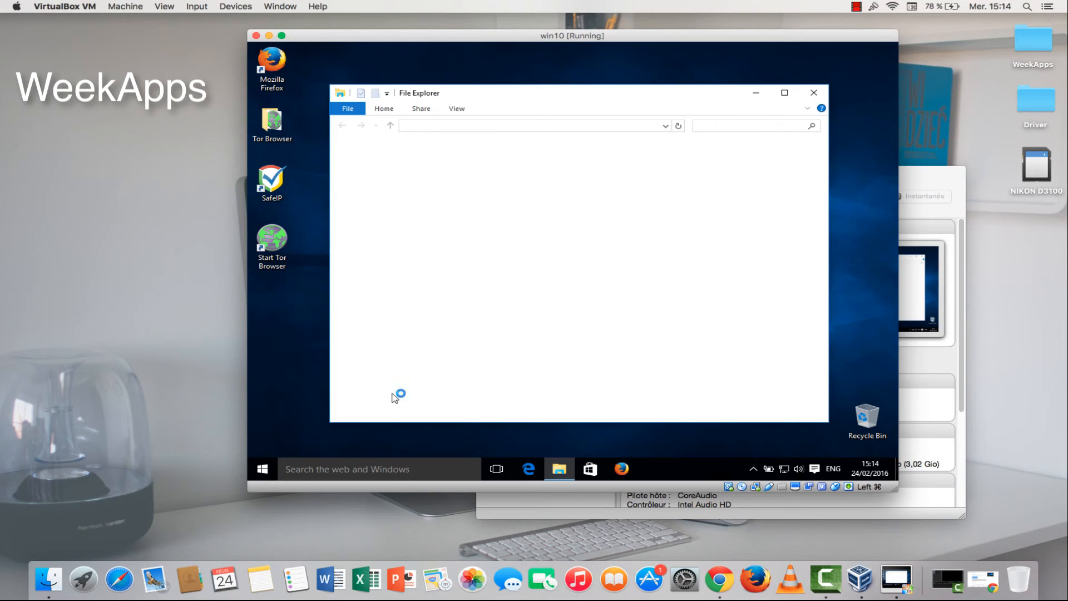
{"action": "left_click", "coordinate": [813, 93]}
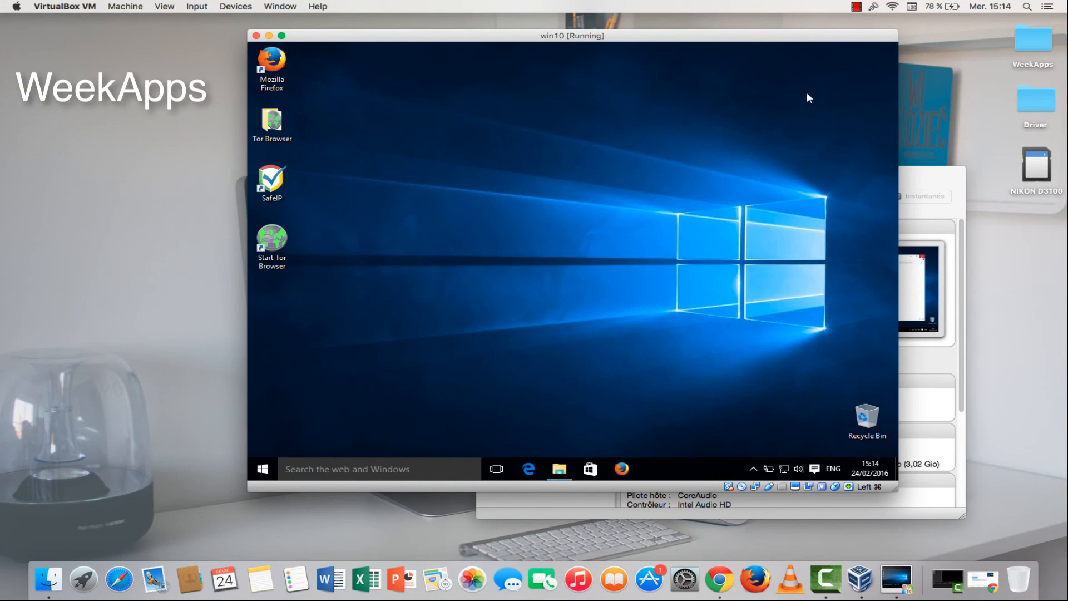
Shut down Windows from the Start menu's Power options.
{"action": "left_click", "coordinate": [262, 468]}
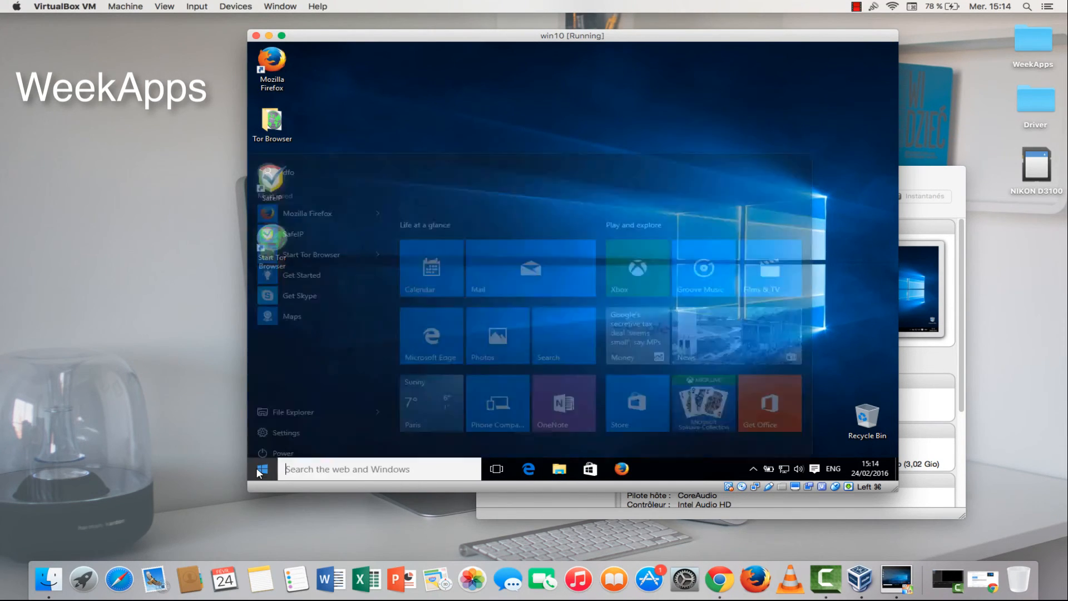
{"action": "left_click", "coordinate": [283, 425]}
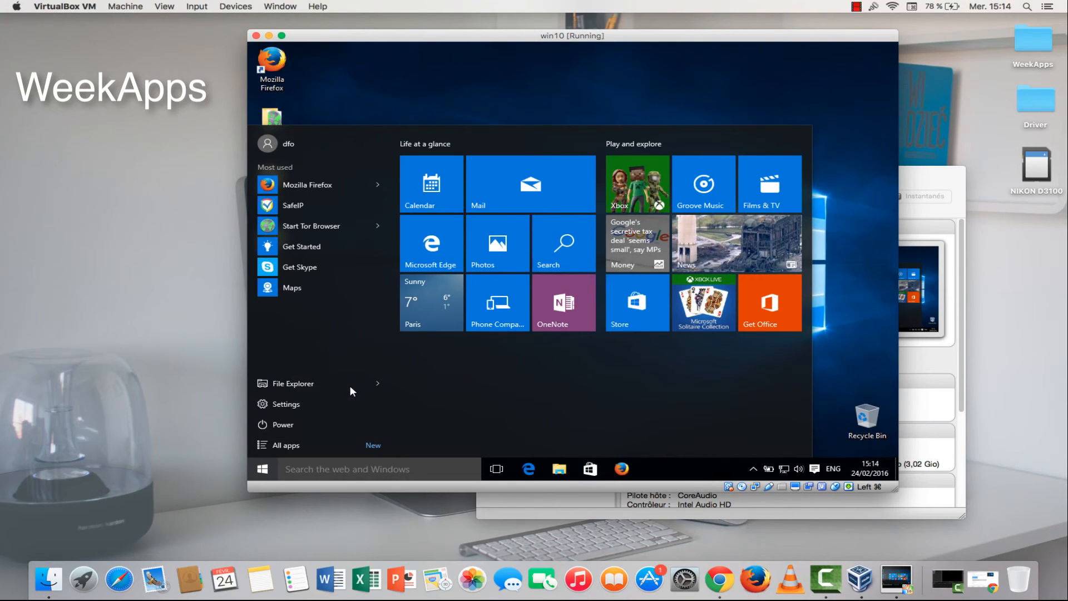
{"action": "left_click", "coordinate": [282, 425]}
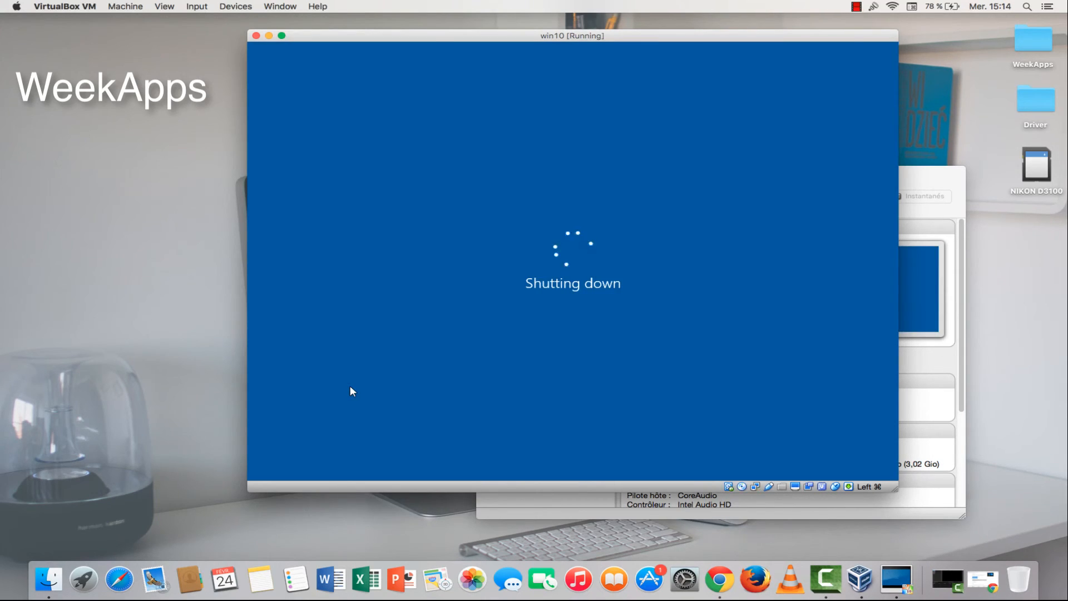